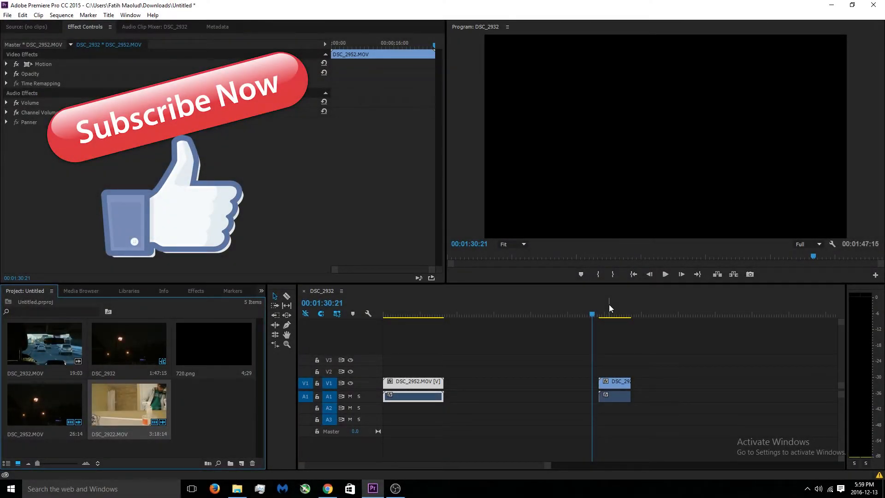
mouse_move(603, 291)
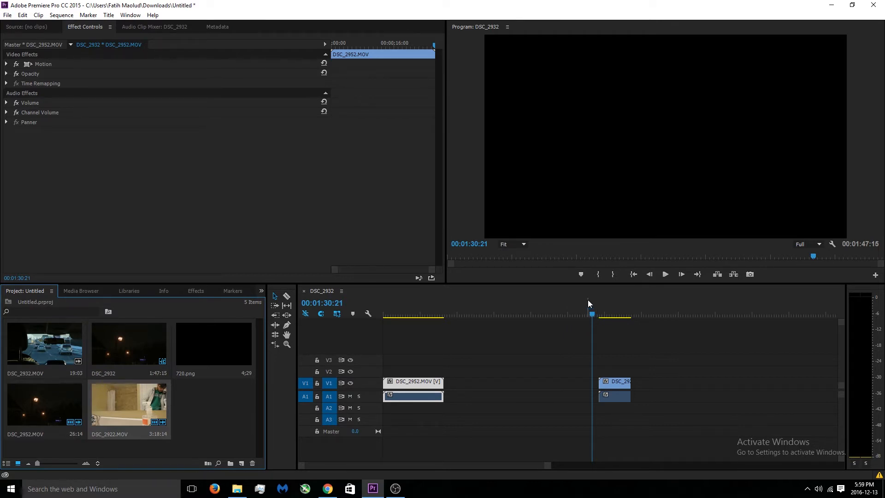
mouse_move(616, 266)
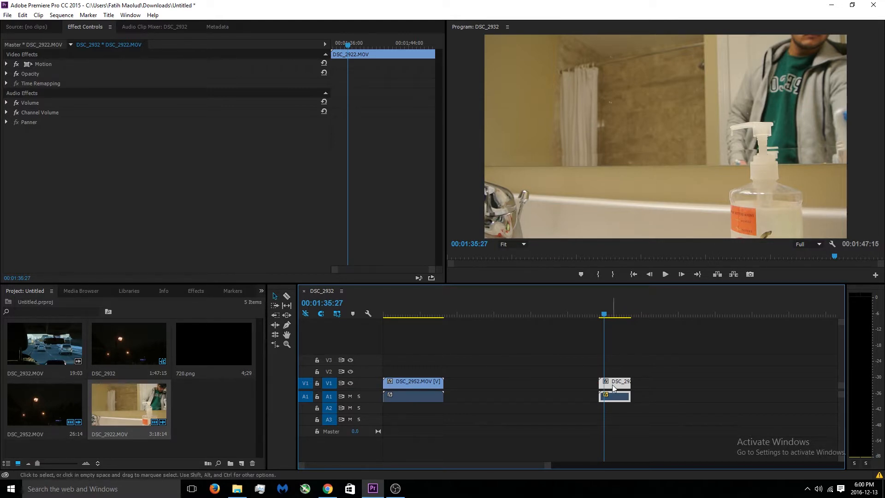
Search the Effects panel for 'fast' and apply Fast Color Corrector, showing it in Effect Controls
click(195, 291)
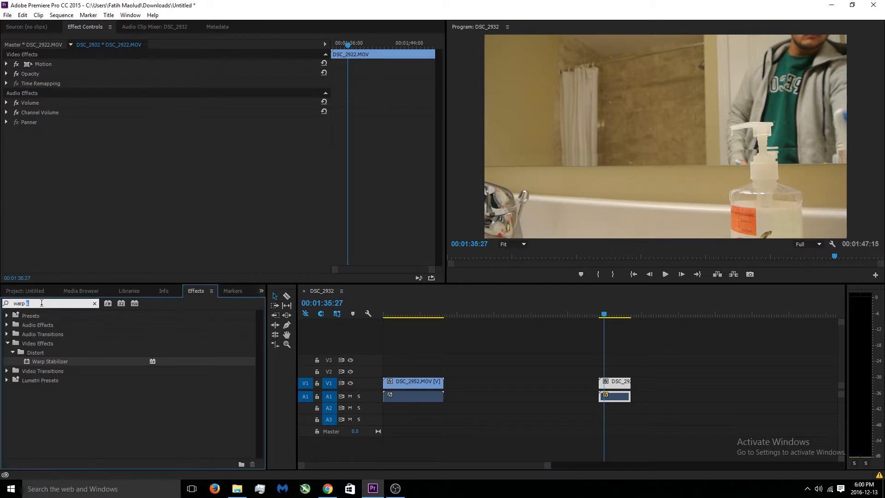
click(94, 303)
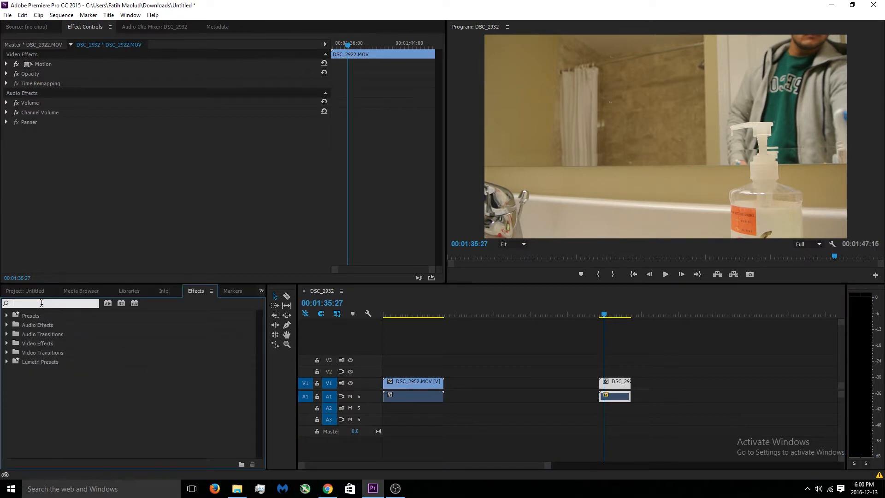
text(fast)
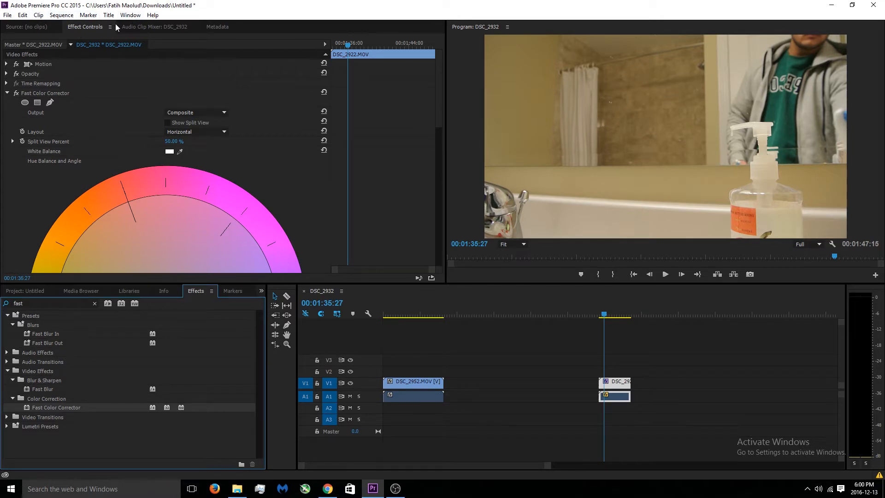
click(27, 27)
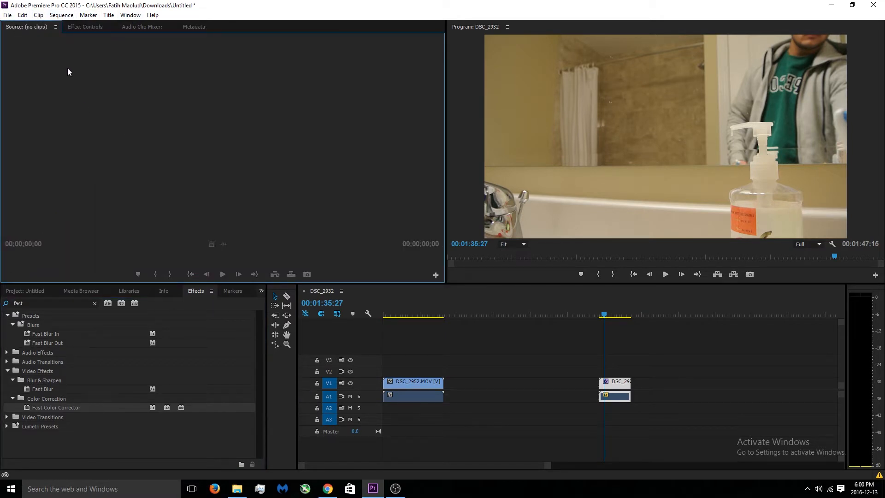
click(85, 27)
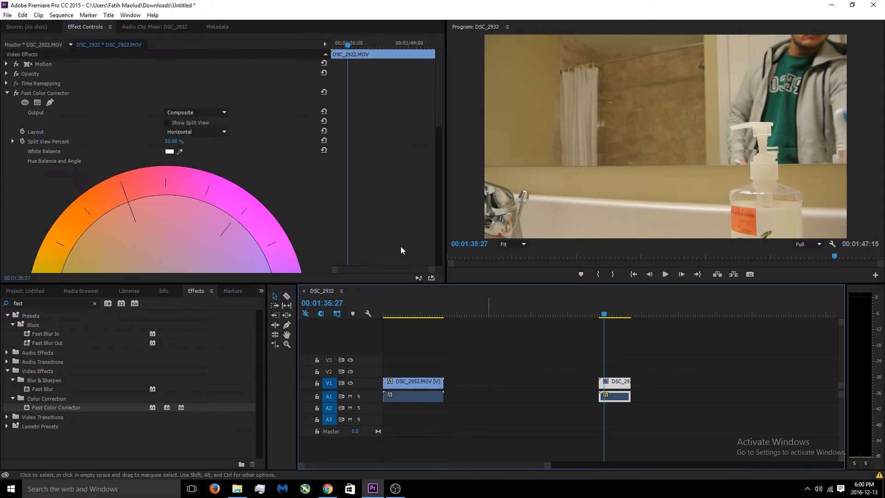
mouse_move(439, 90)
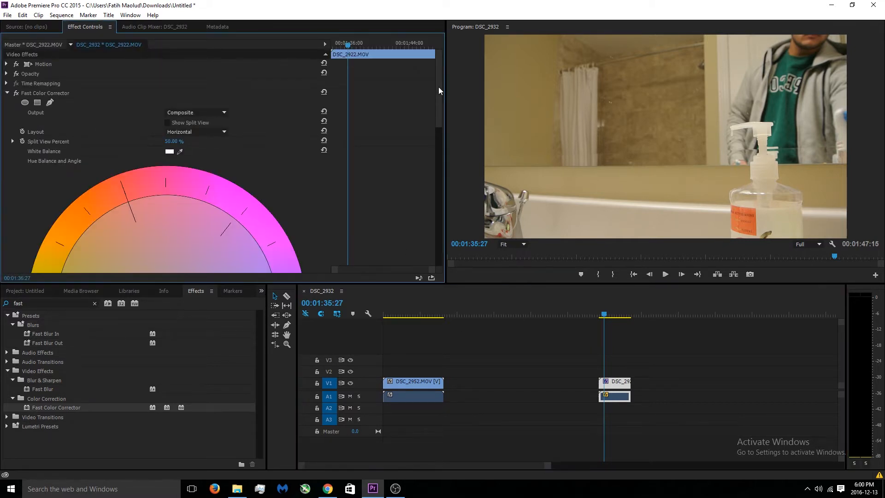
scroll(down, 3)
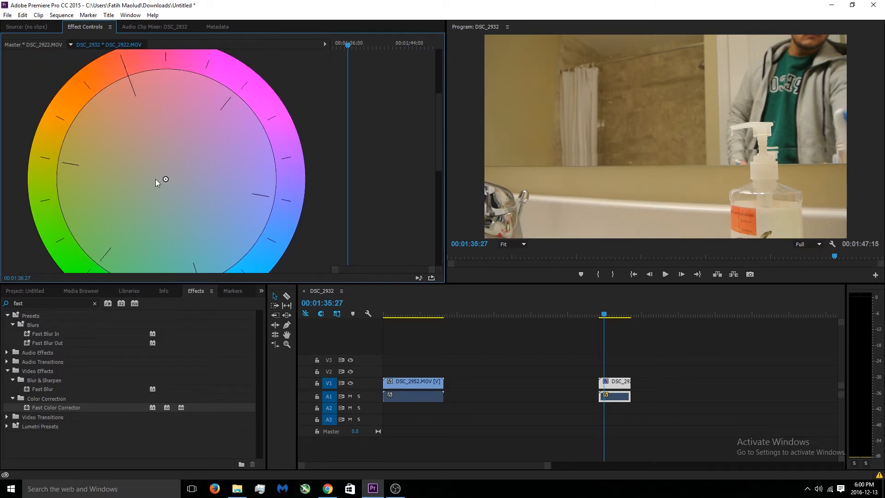
drag(165, 180, 212, 138)
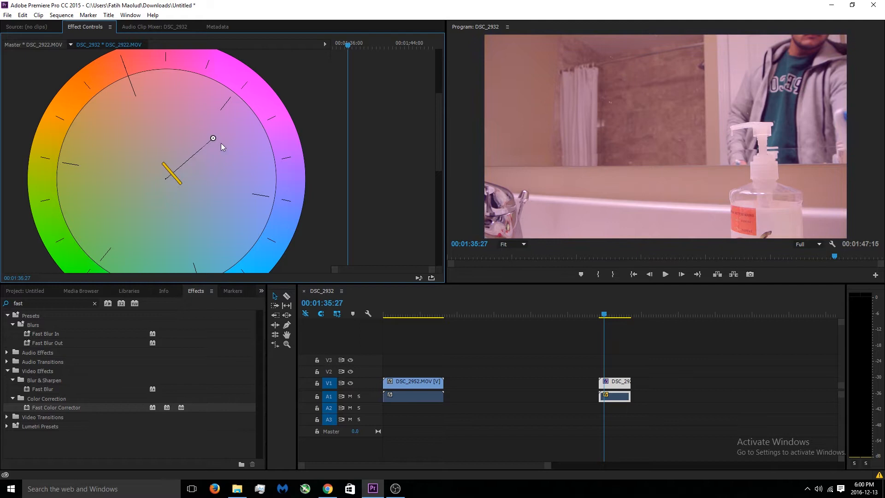
drag(213, 138, 130, 140)
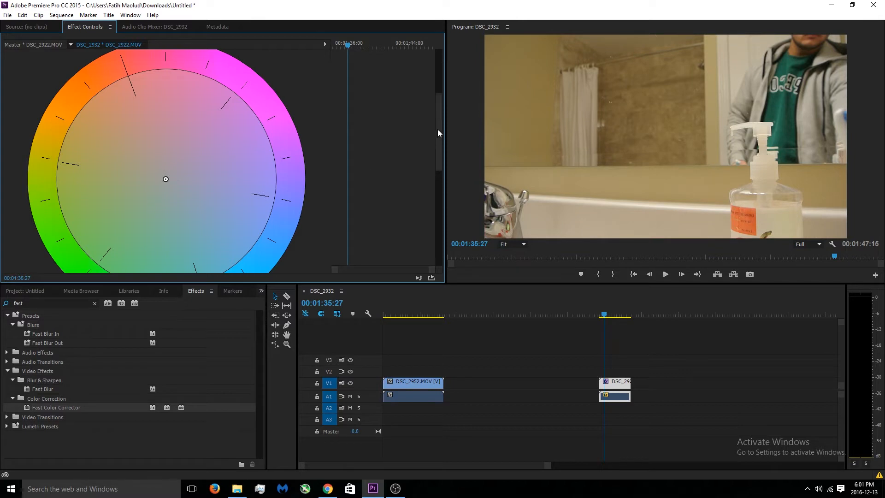
scroll(down, 3)
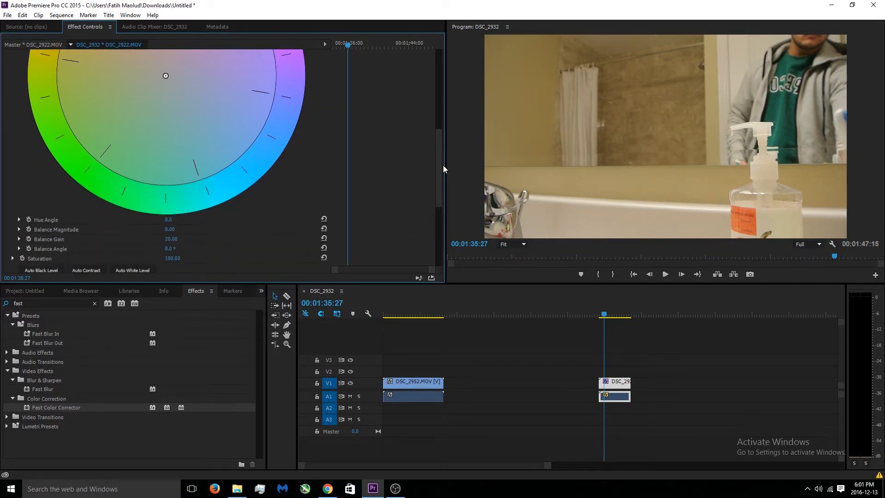
Pick a dark grey colour for the Fast Color Corrector black level
scroll(down, 3)
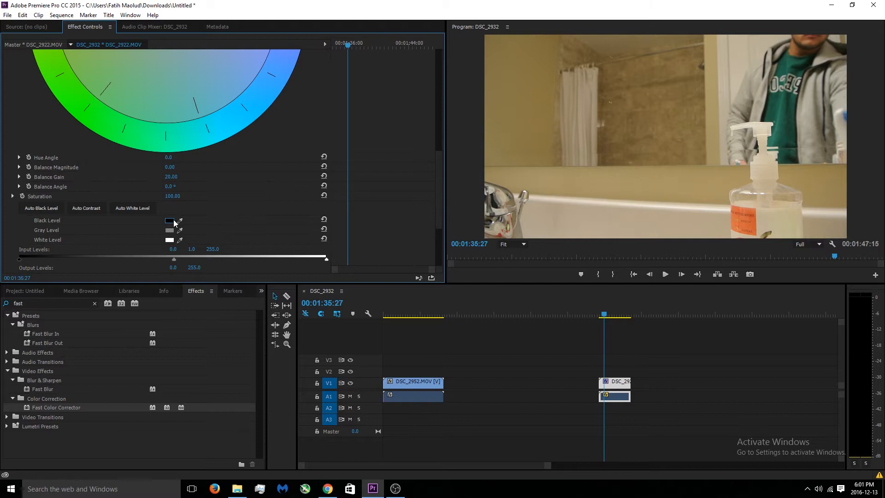
click(170, 221)
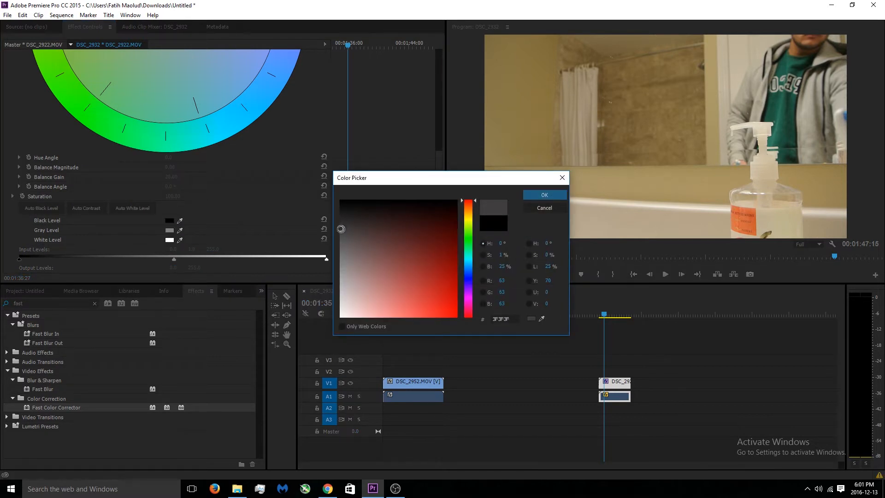
click(543, 194)
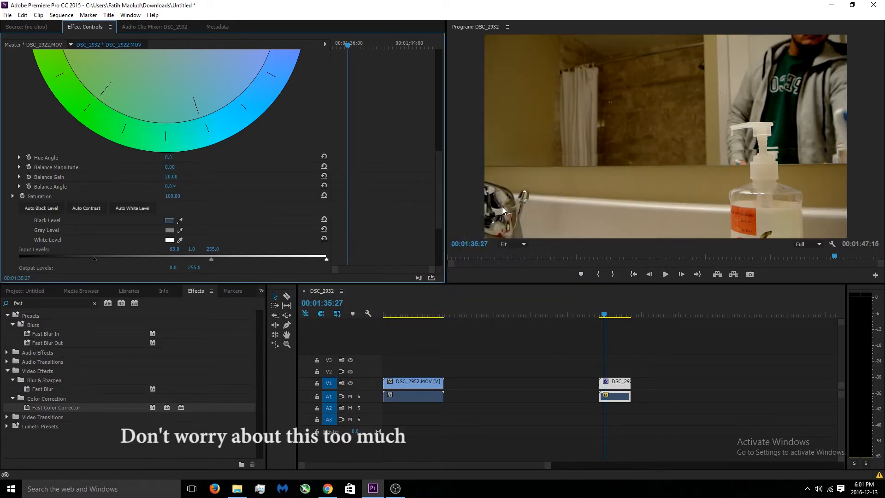
mouse_move(494, 165)
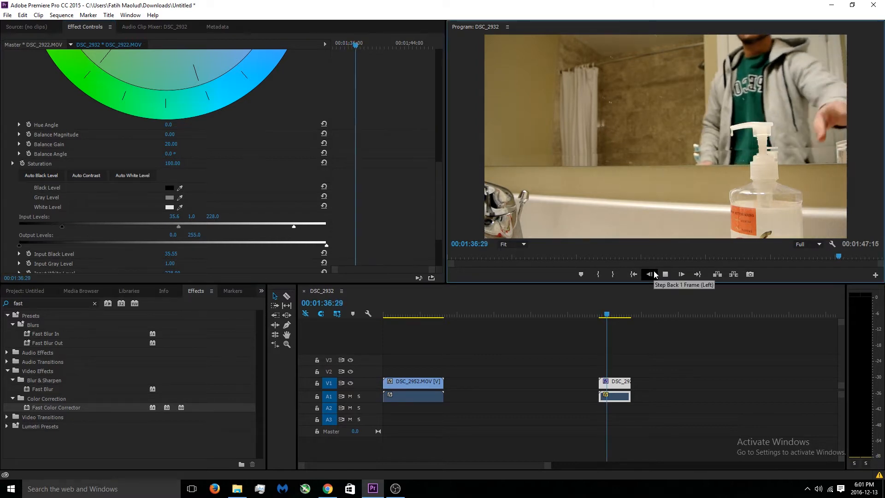
Preview the corrected clip and set input levels to about 32.5 black and 228 white
click(665, 275)
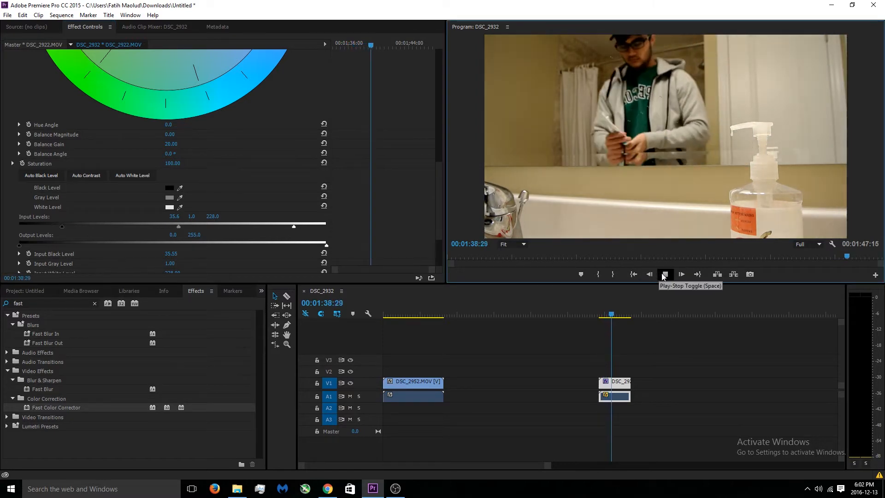
click(664, 273)
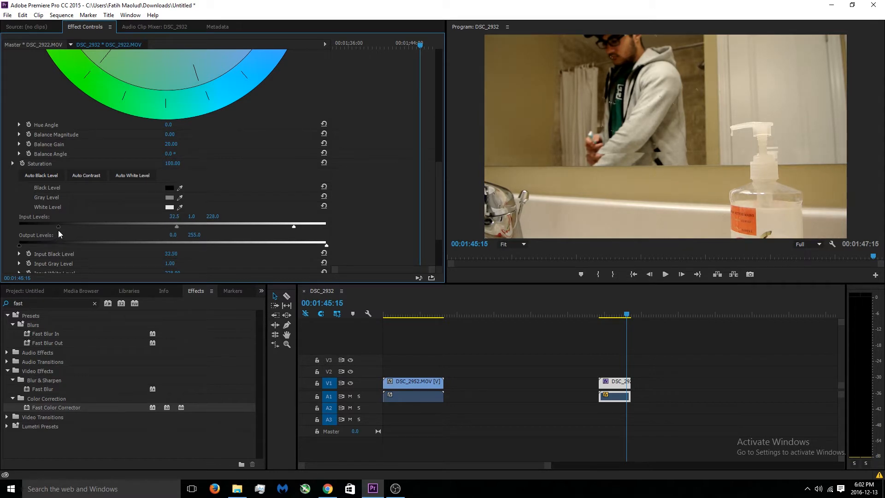
mouse_move(192, 234)
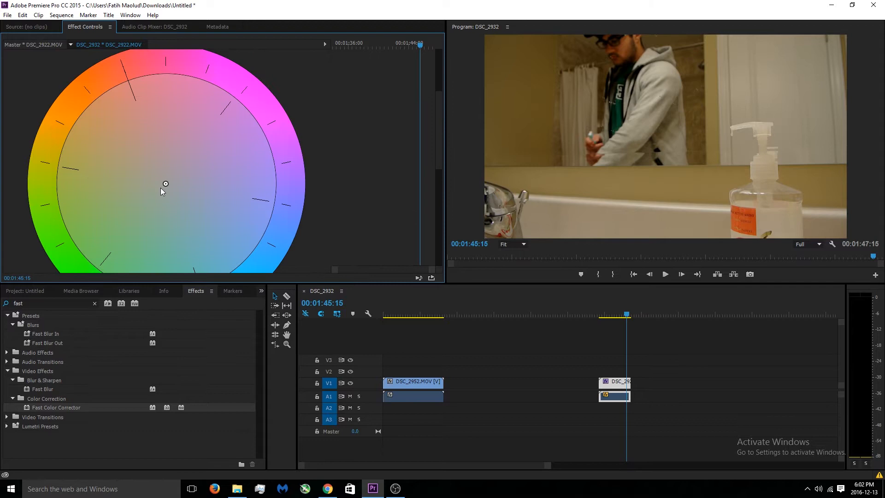
drag(165, 184, 222, 149)
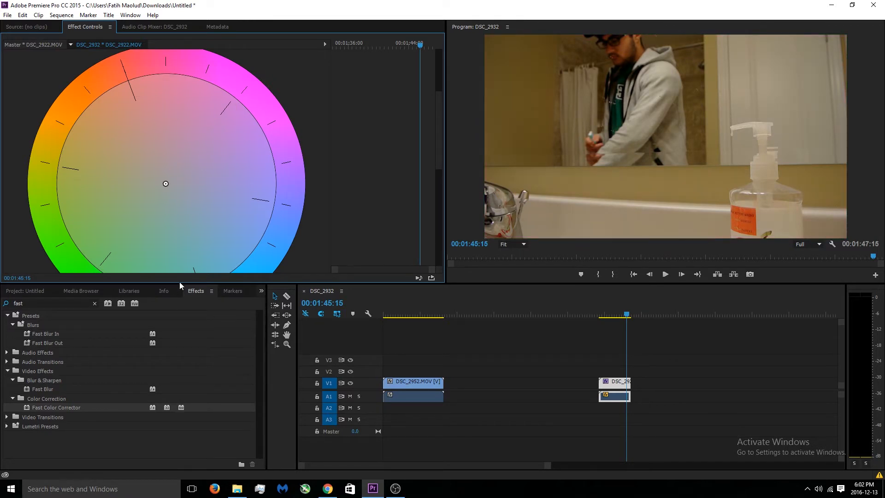
Bring the 1080 letterbox matte from the Media Browser onto the track above the bathroom clip
click(81, 290)
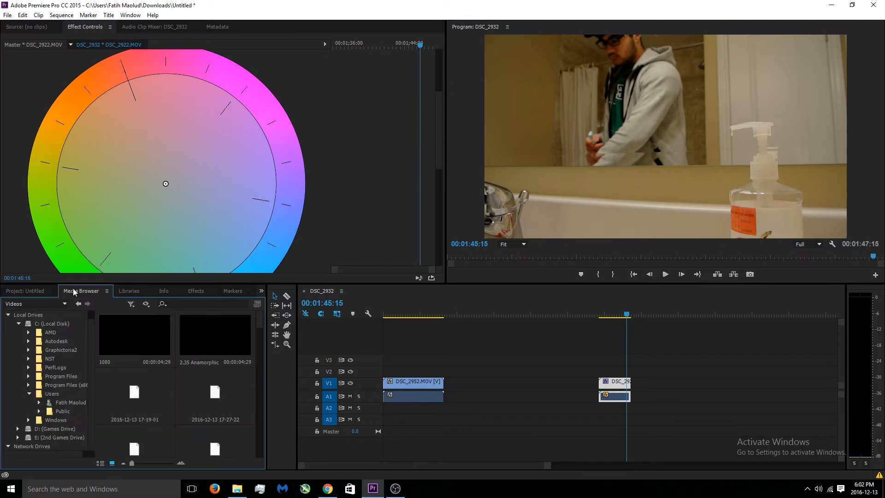
mouse_move(210, 338)
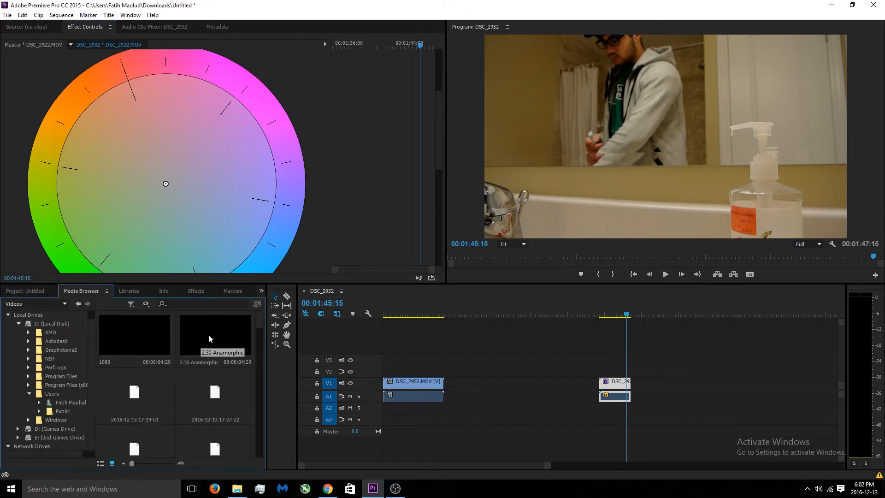
mouse_move(133, 341)
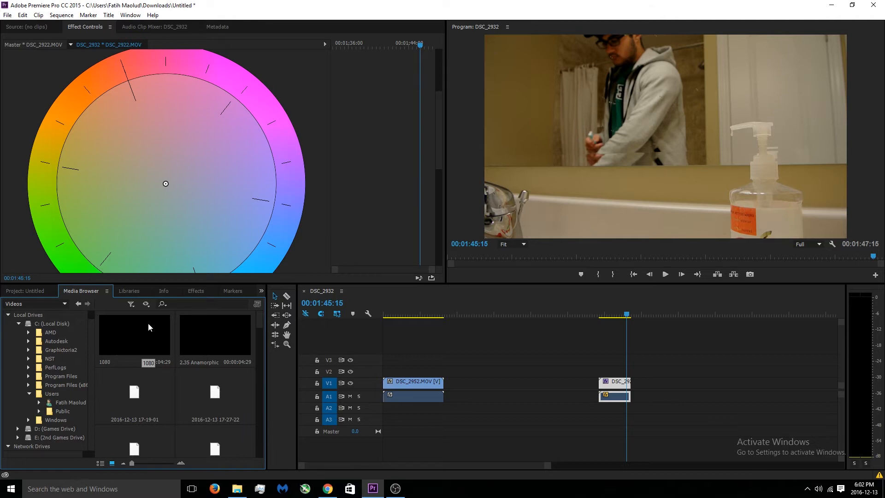
mouse_move(133, 333)
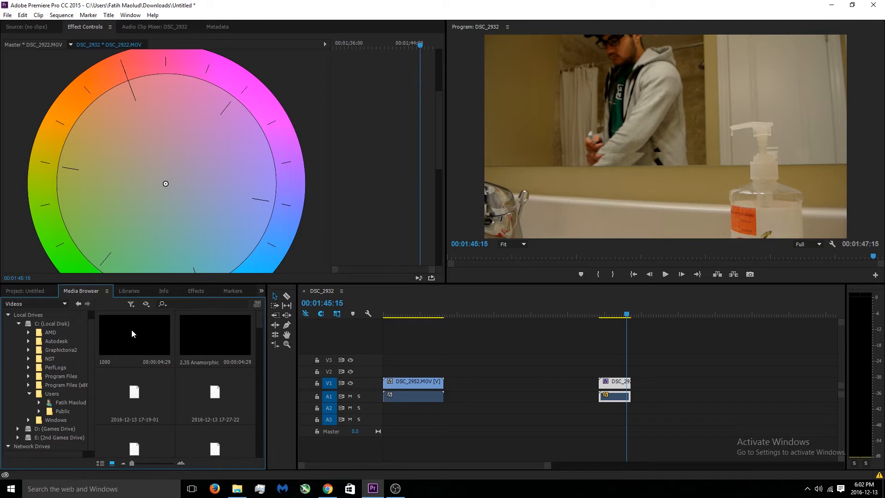
mouse_move(119, 343)
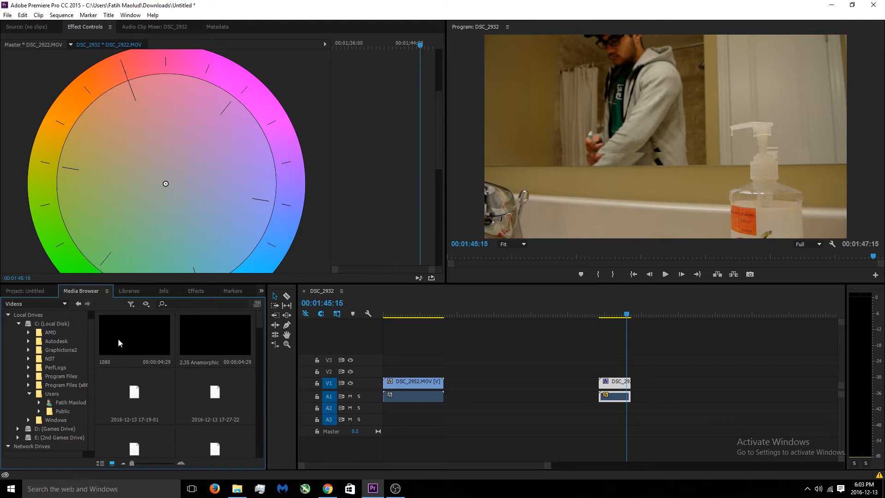
click(134, 335)
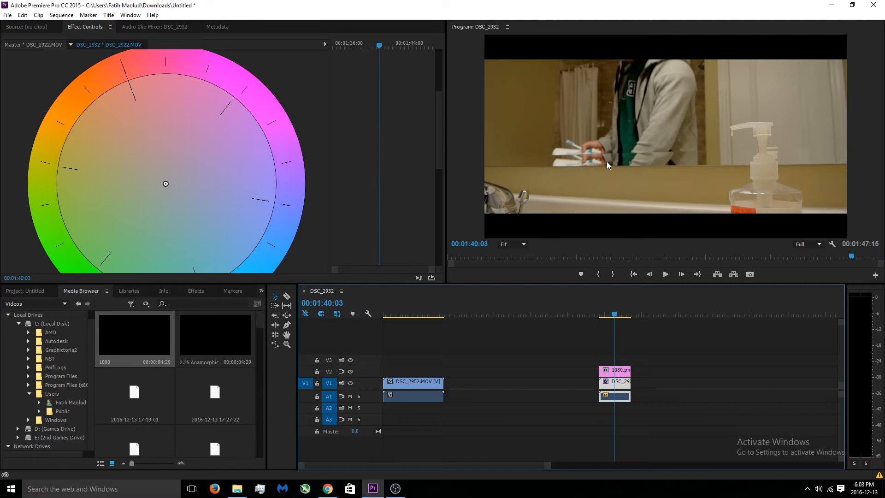
mouse_move(609, 191)
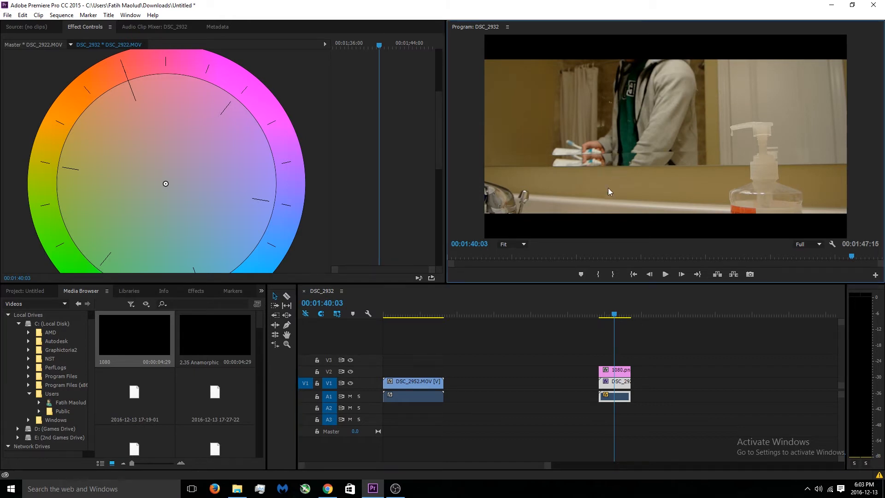
Scrub the playhead along the timeline to review the letterboxed bathroom shot
click(616, 315)
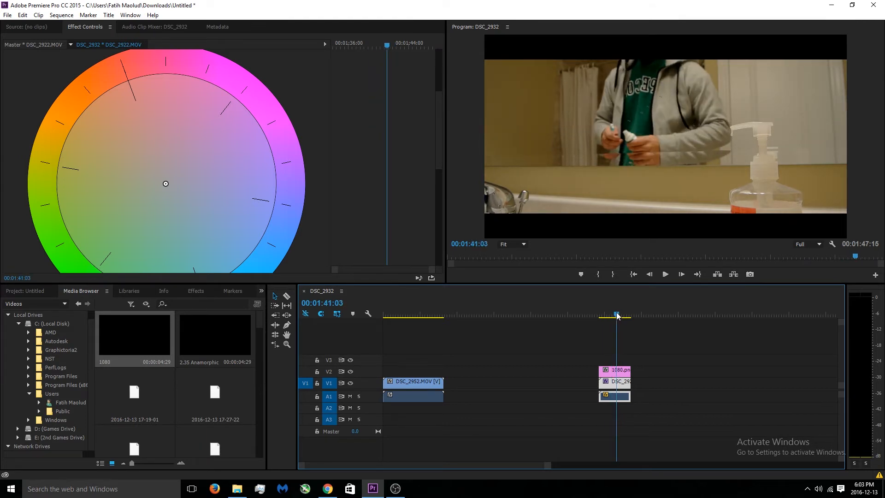
click(610, 313)
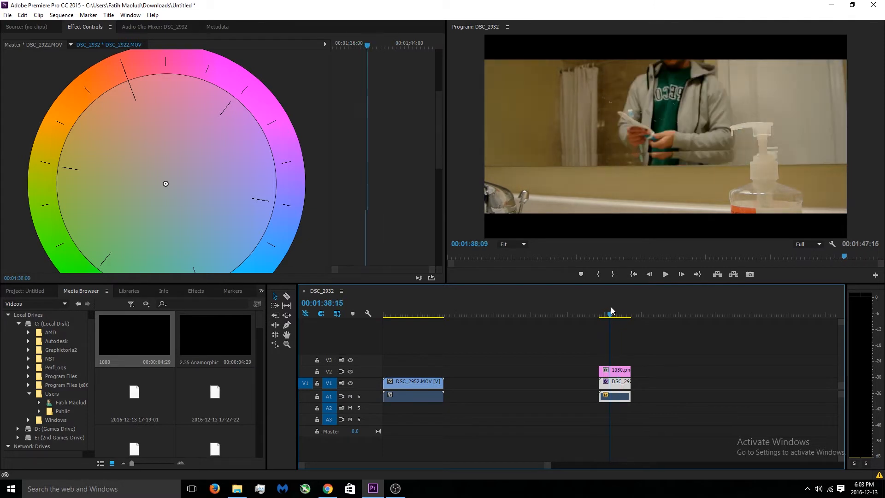
click(630, 313)
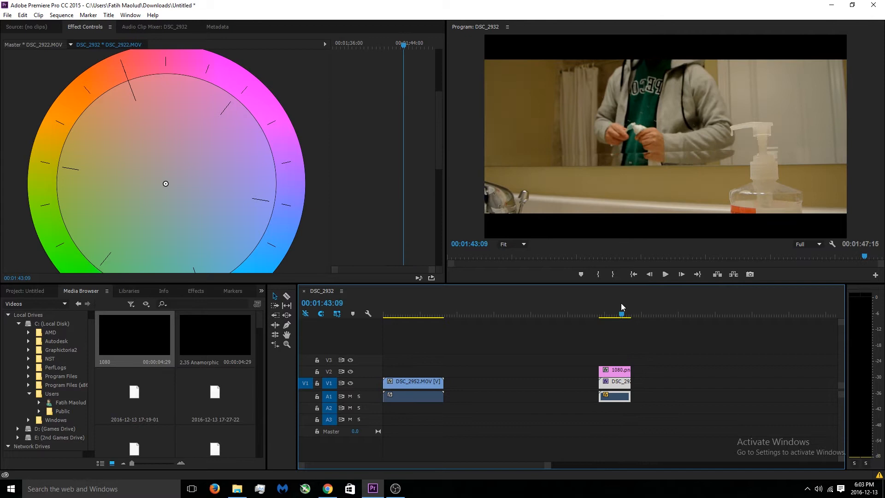
click(611, 315)
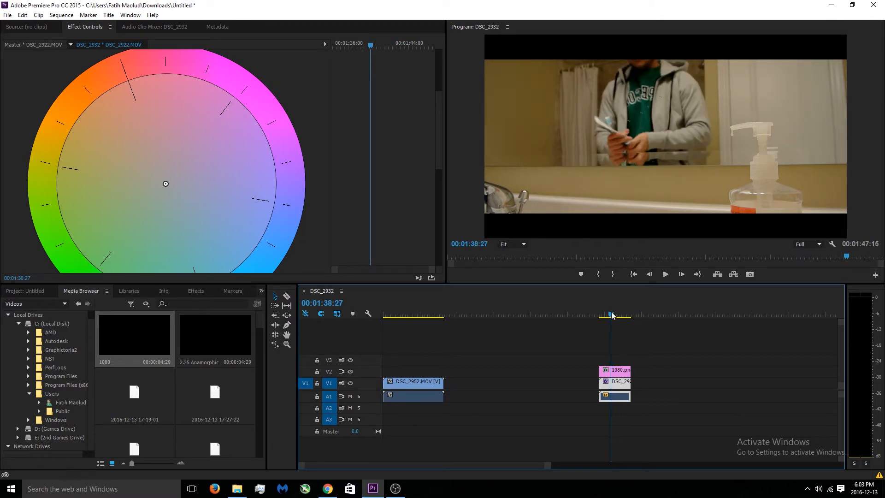
mouse_move(609, 312)
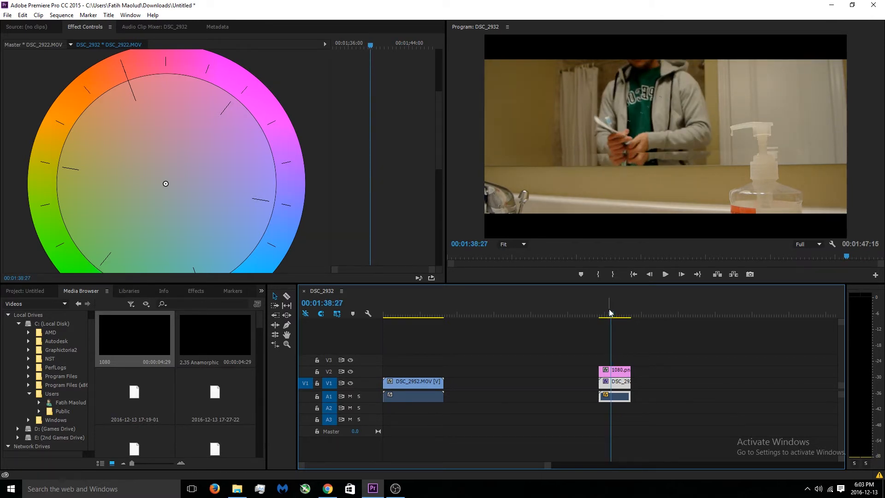
Check the night clip's Audio Gain settings and confirm them unchanged
click(595, 315)
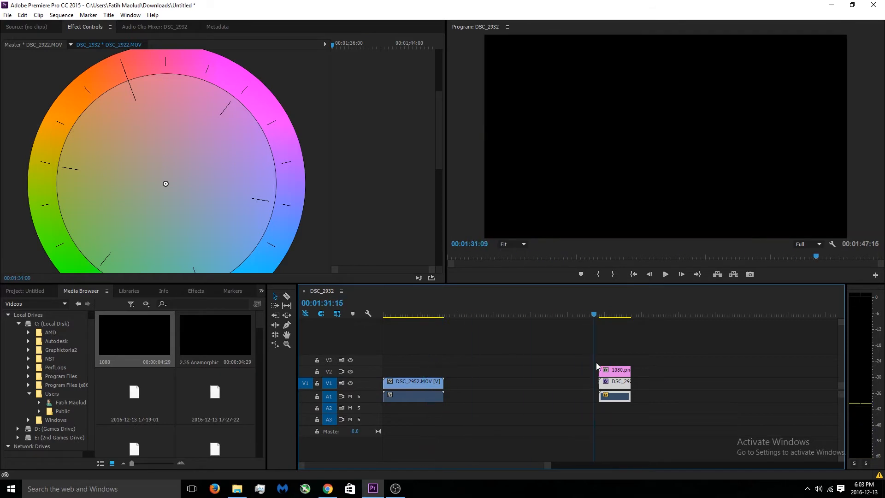
right_click(412, 396)
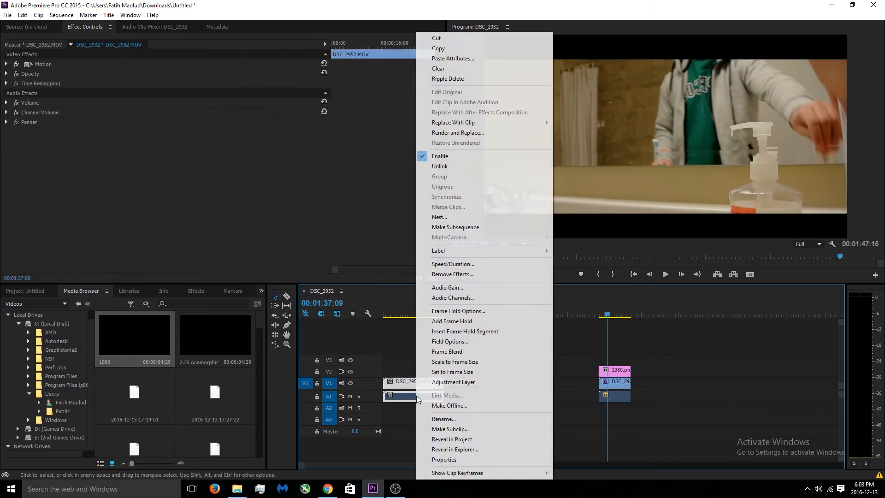
click(447, 287)
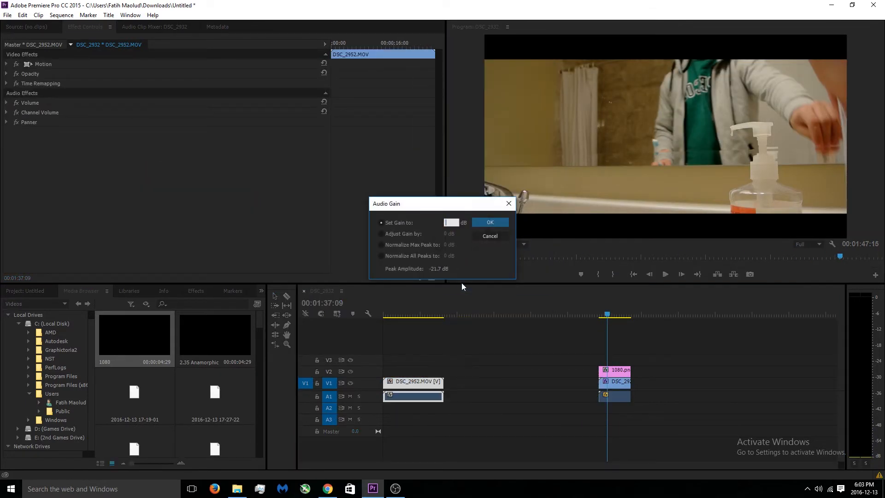
click(489, 222)
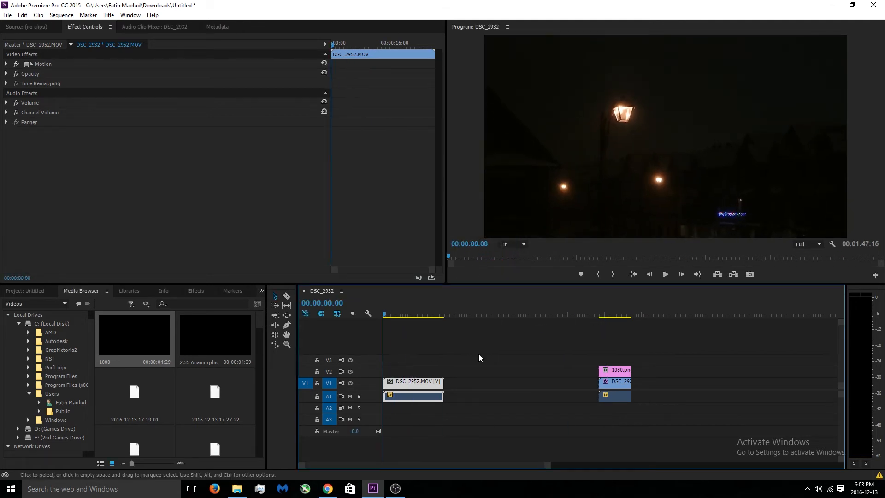
Play the opening ten seconds of the night streetlamp footage in the Program Monitor
click(665, 274)
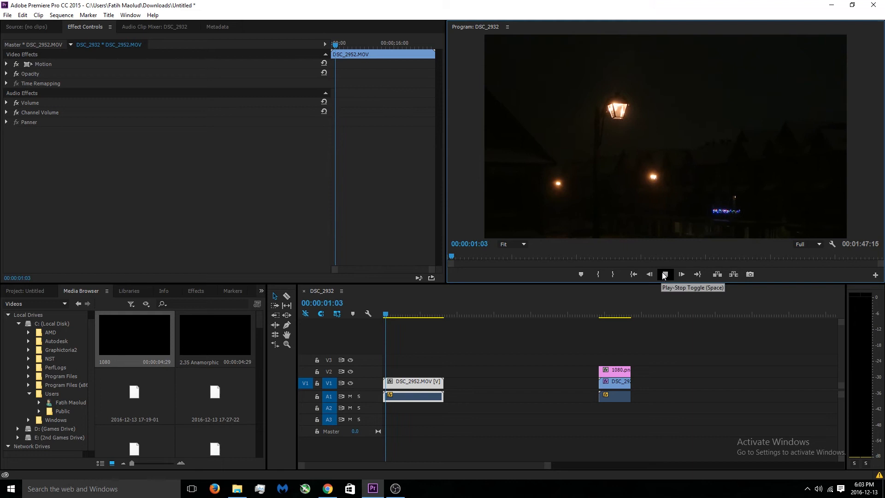
click(665, 274)
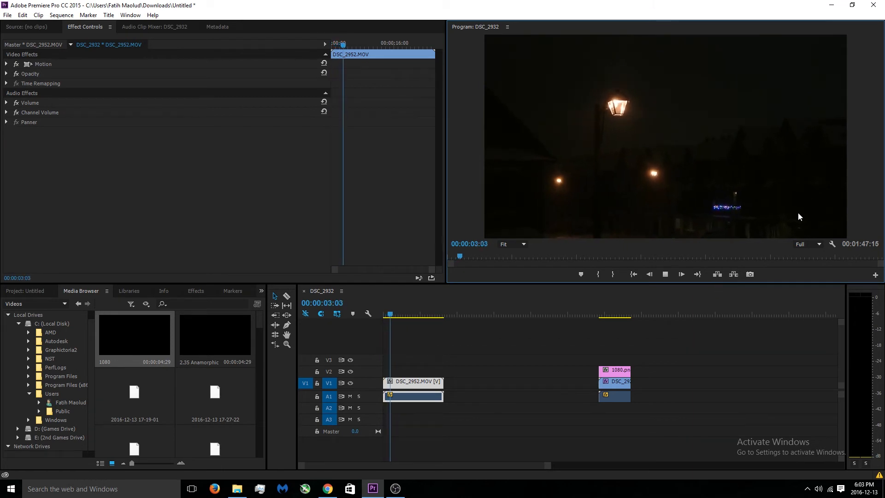
click(664, 274)
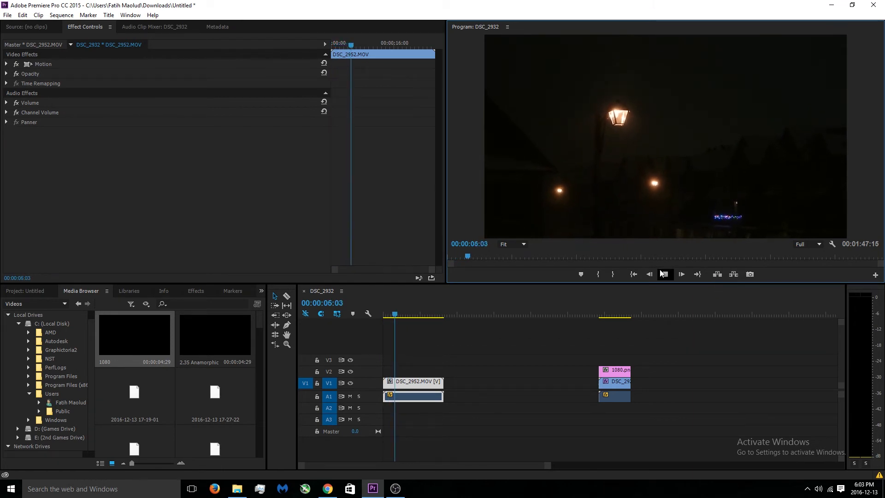
click(664, 274)
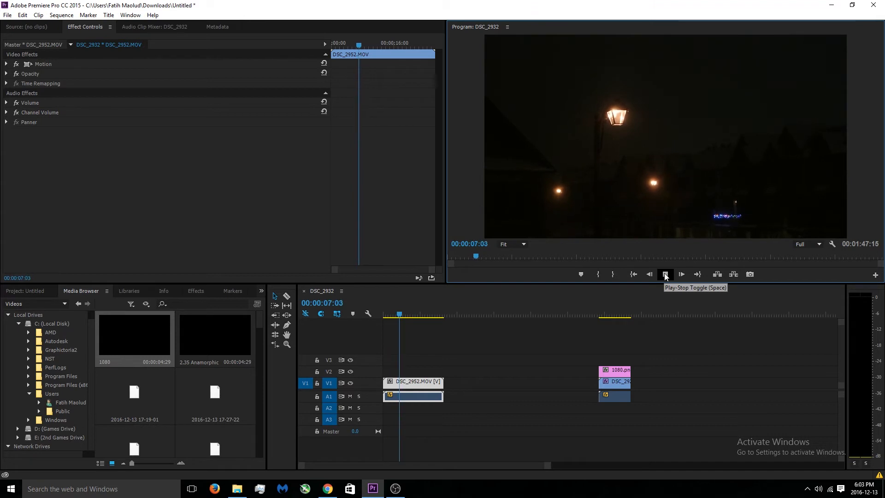
click(664, 274)
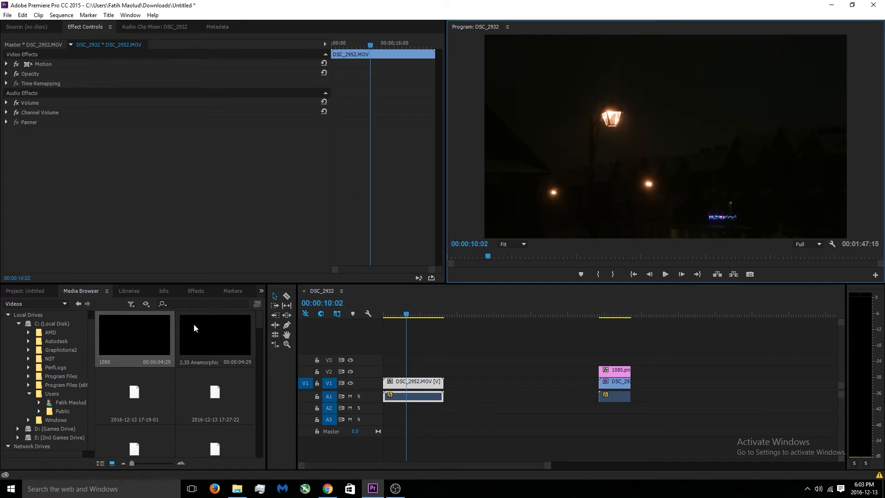
Search the Effects panel for 'warp' to reveal Distort > Warp Stabilizer
click(195, 290)
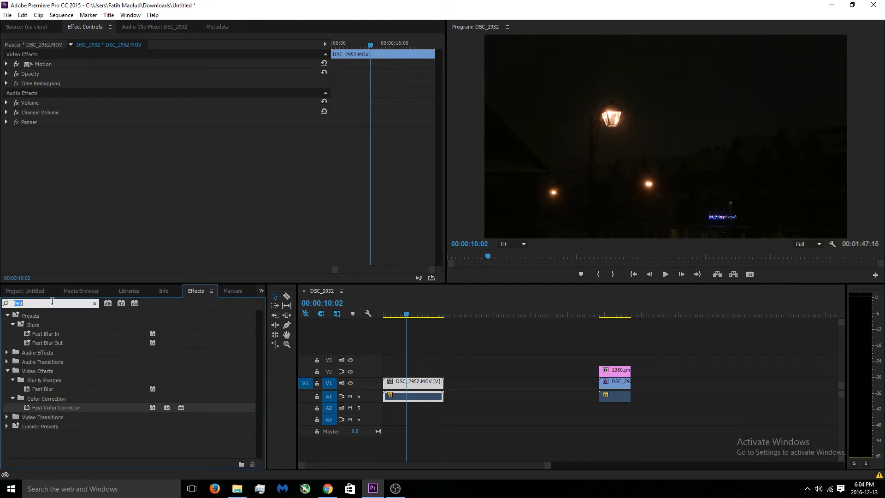
click(94, 303)
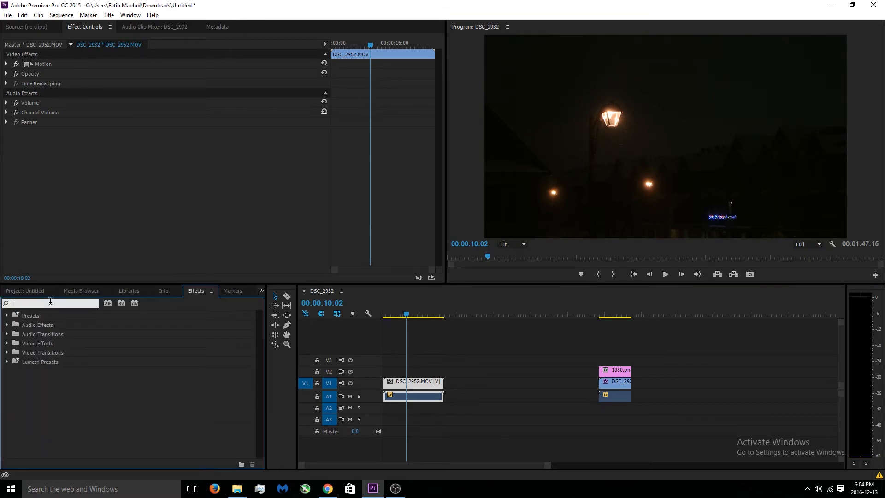
text(warp)
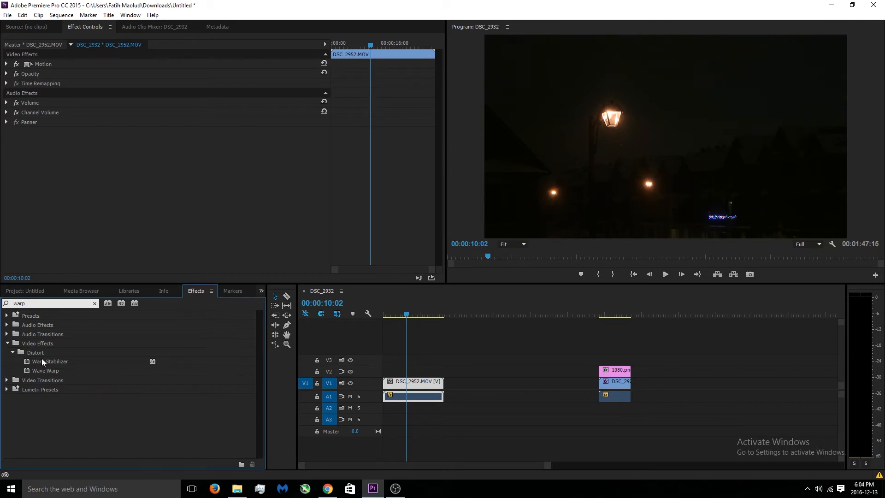
mouse_move(39, 366)
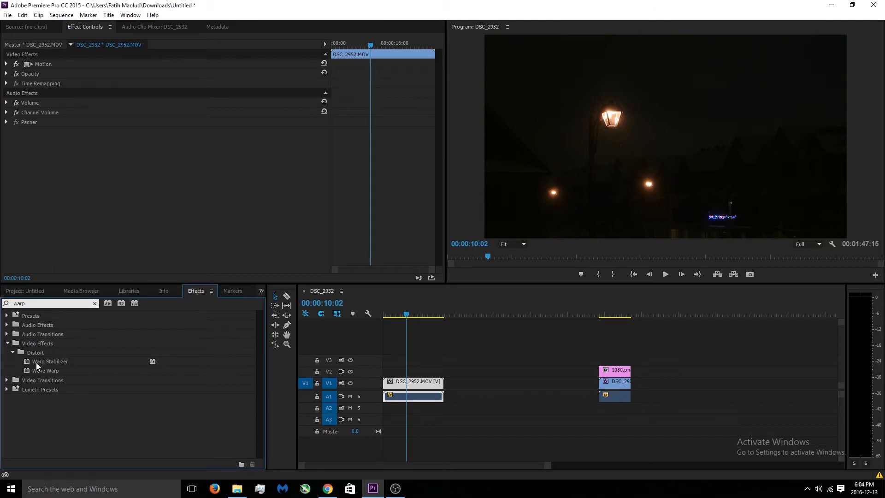
mouse_move(409, 389)
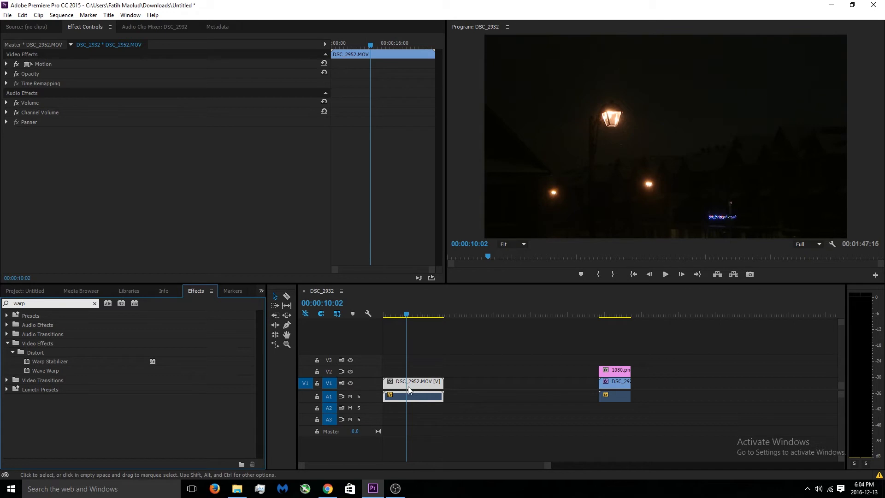
Shorten the DSC_2952 night clip to its first few seconds and apply Warp Stabilizer
right_click(409, 389)
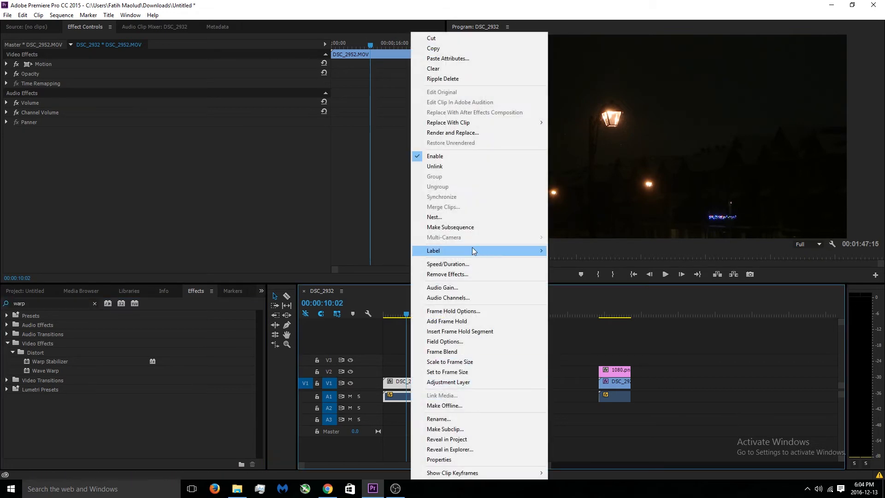
click(434, 217)
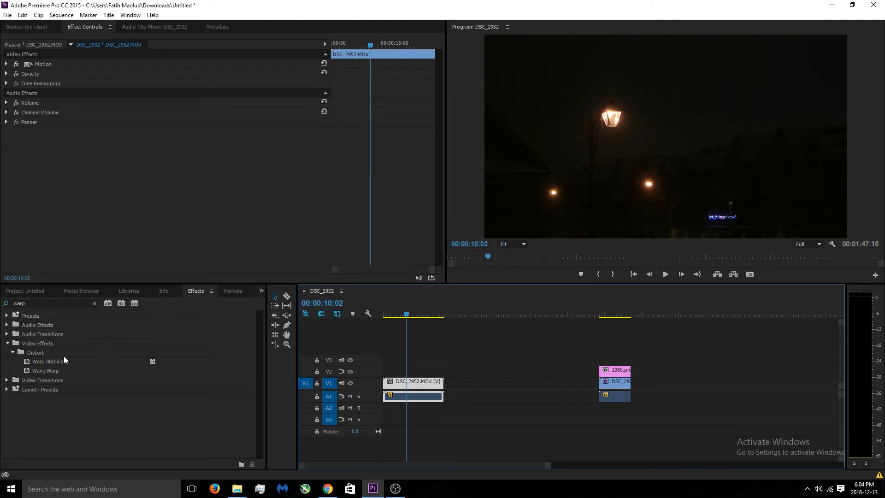
mouse_move(51, 364)
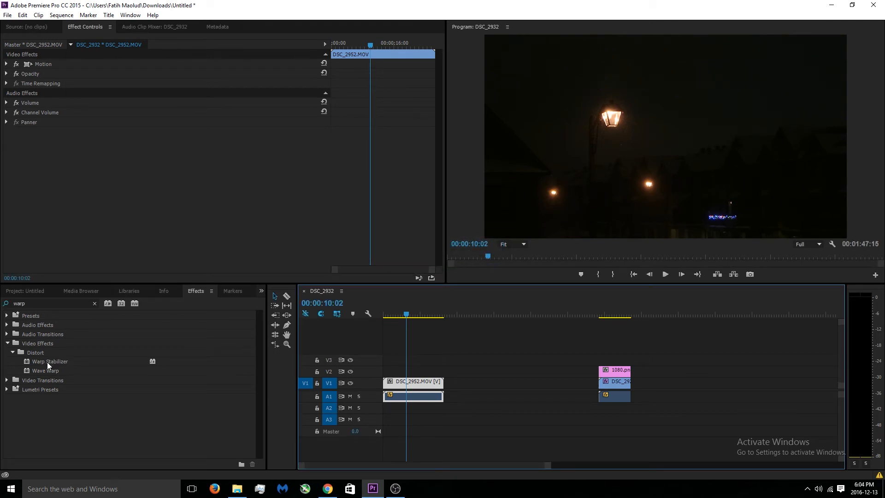
double_click(50, 361)
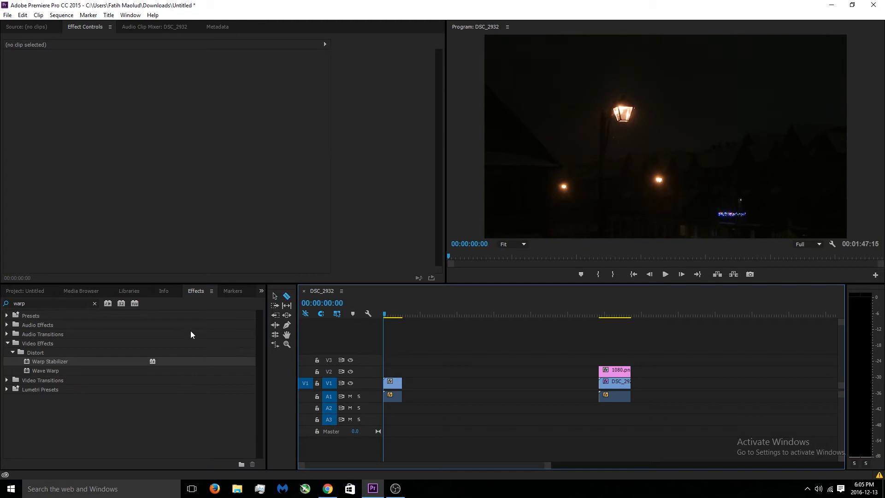
mouse_move(57, 364)
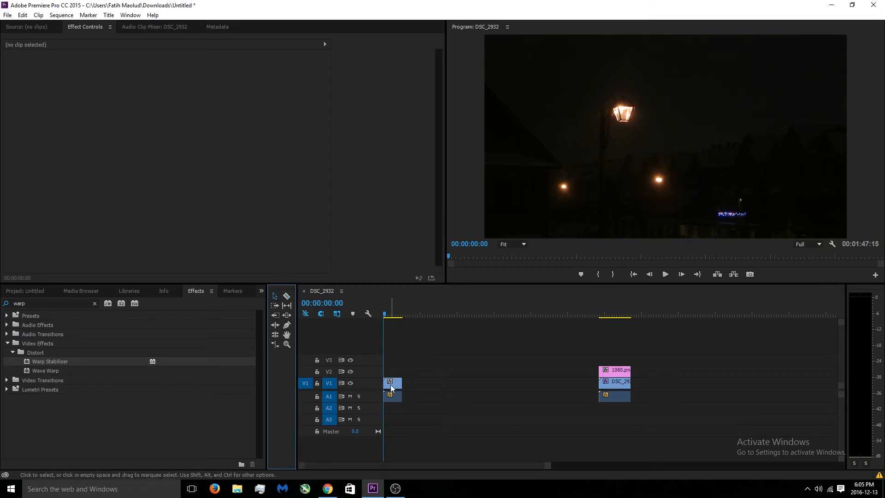
Nest the short night clip and apply Warp Stabilizer with Smooth Motion, auto-scaling to 103.5%
right_click(389, 383)
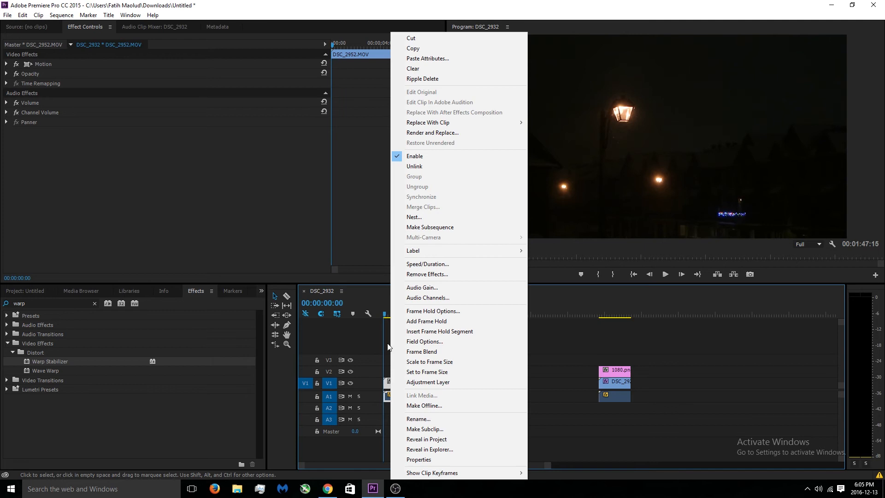
mouse_move(427, 264)
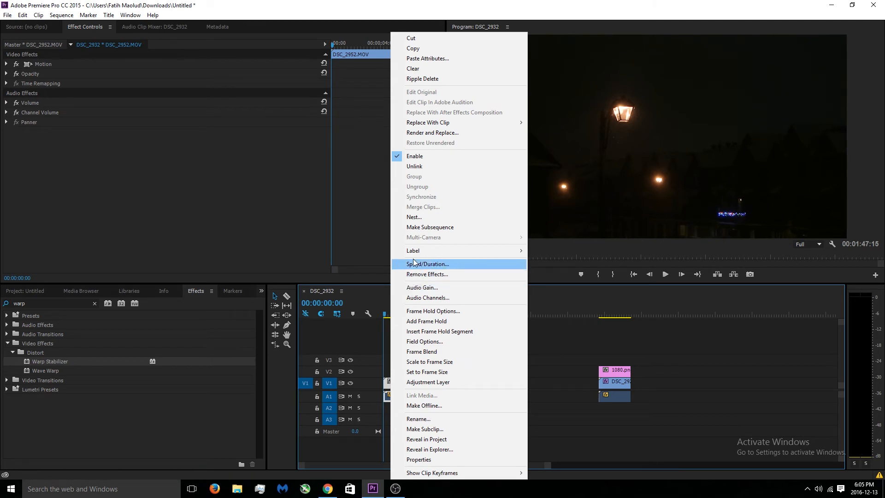
mouse_move(414, 218)
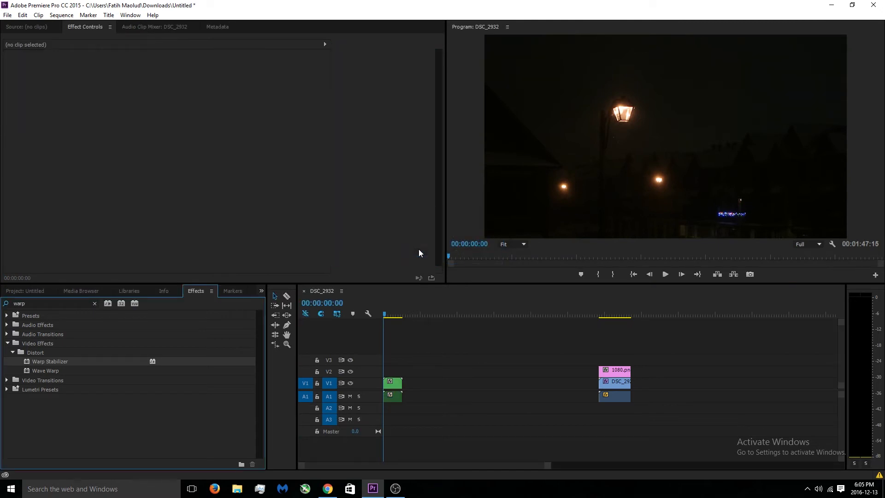
mouse_move(45, 365)
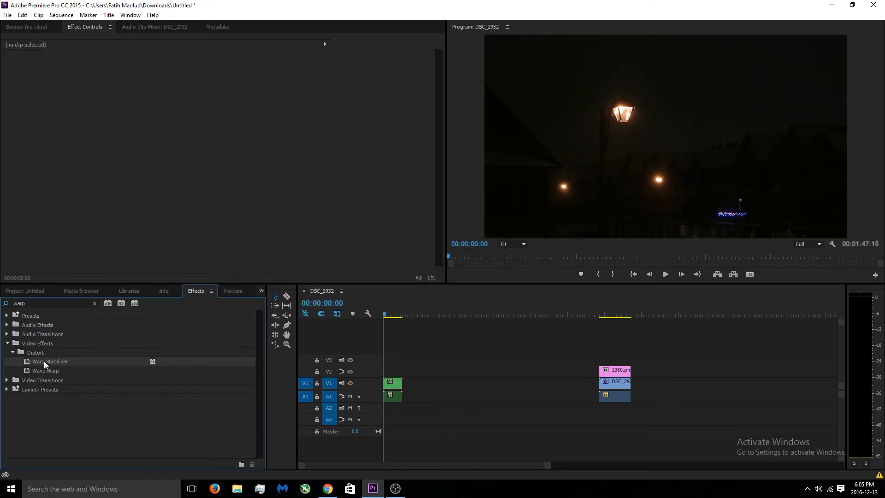
double_click(50, 361)
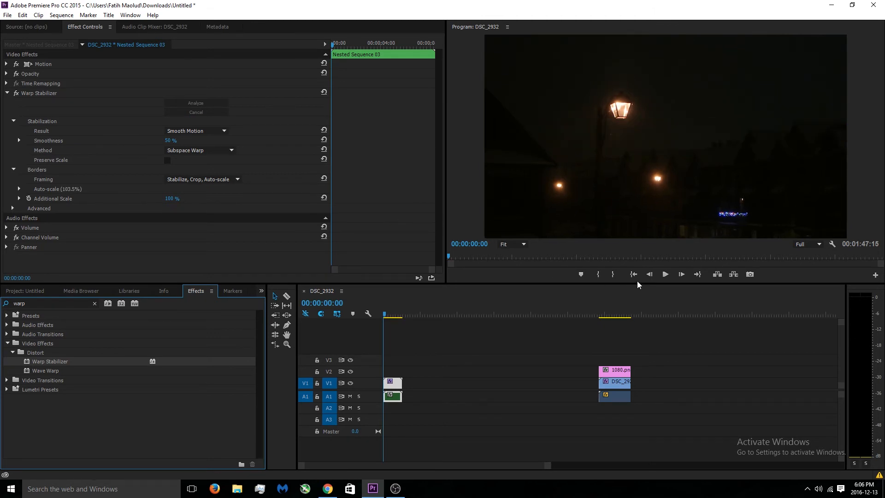
Place the 1080 letterbox PNG on V2 above the stabilized night clip and preview it
click(81, 290)
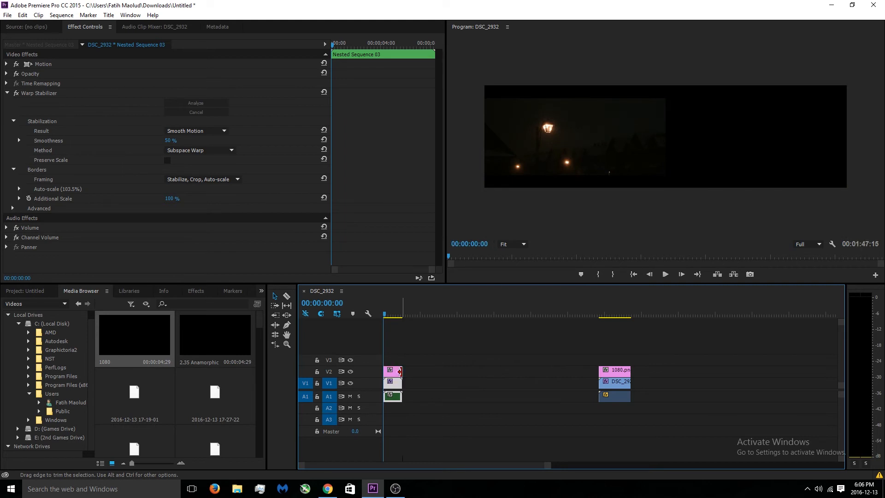
click(665, 273)
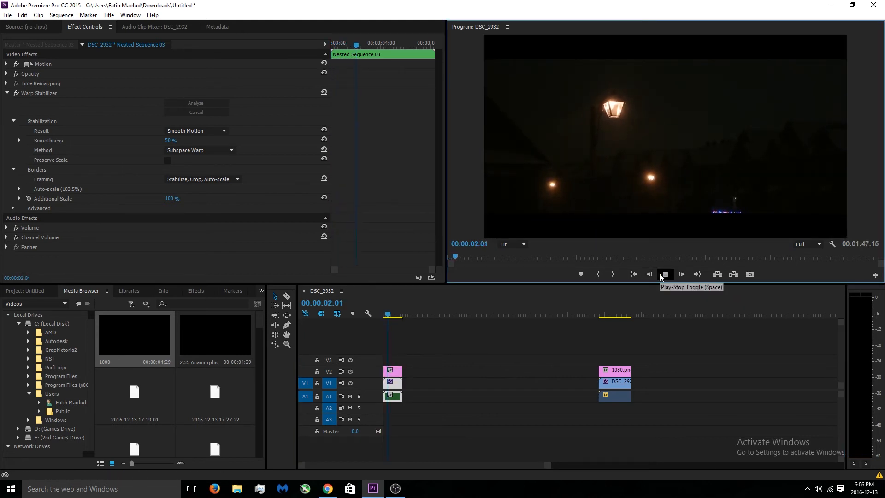
click(665, 273)
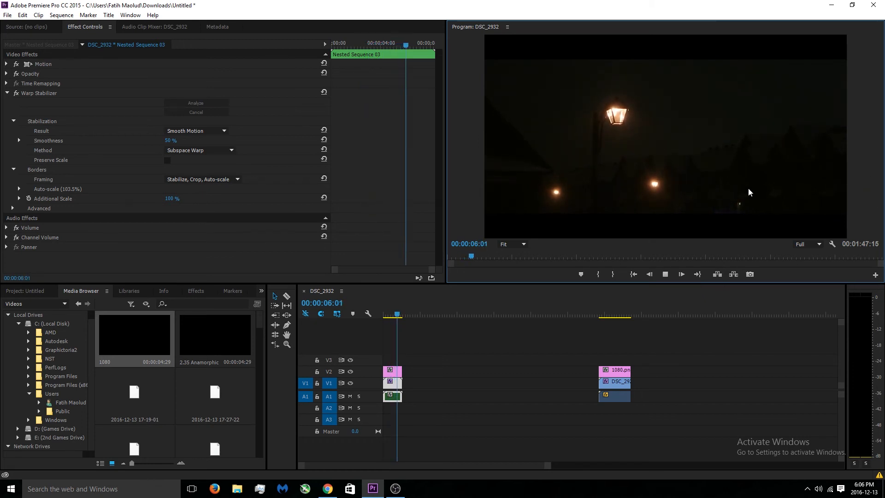
click(664, 274)
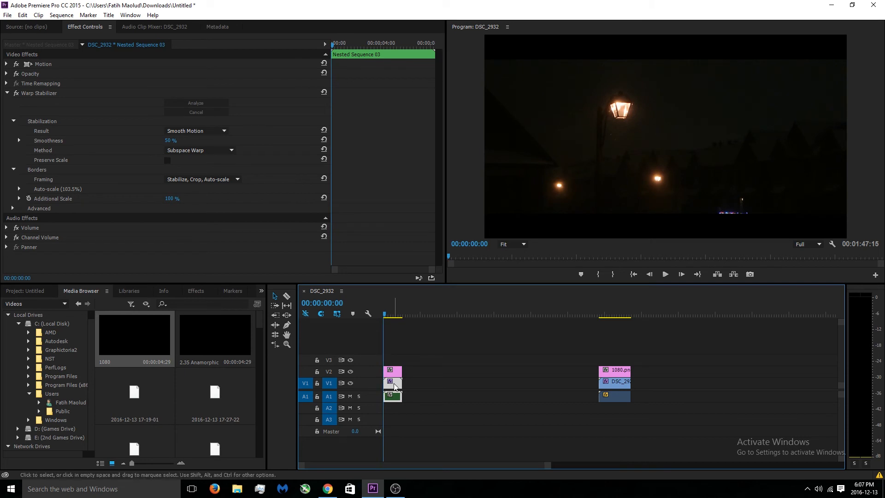
click(195, 290)
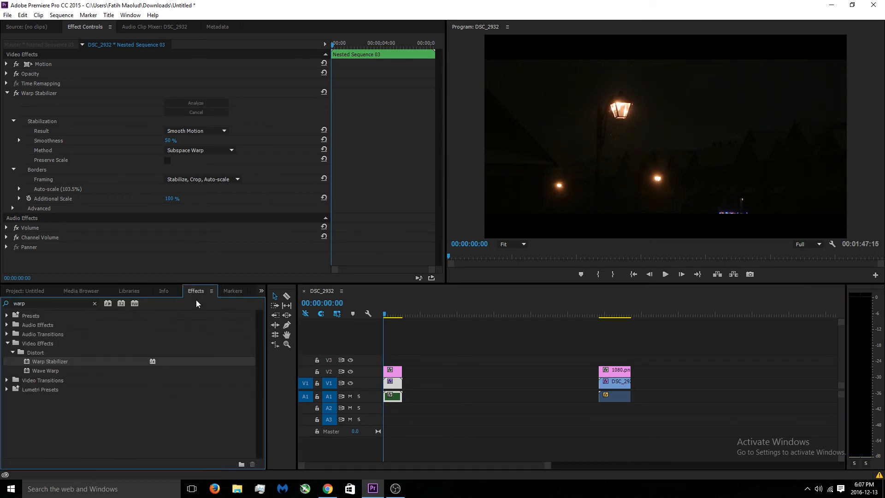
Add Fast Color Corrector to the nested night clip and nudge its black levels to about 2.3
triple_click(45, 303)
text(fast)
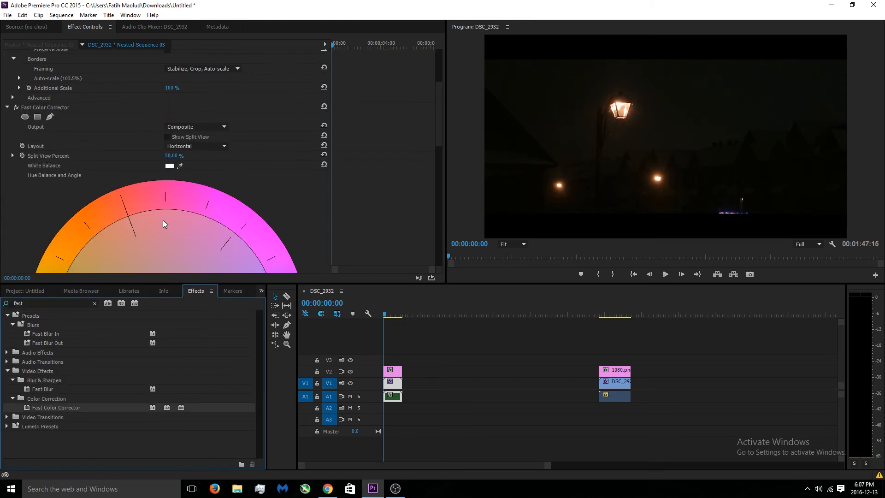
scroll(down, 3)
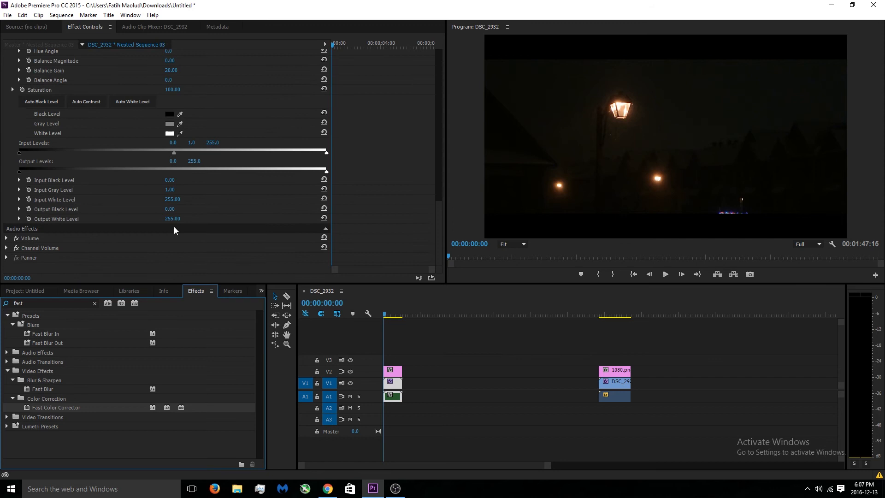
mouse_move(283, 178)
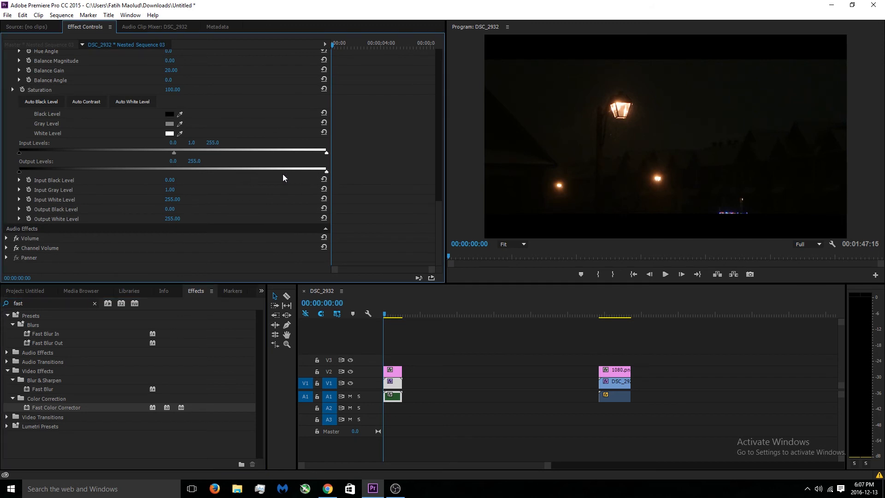
drag(325, 168, 293, 168)
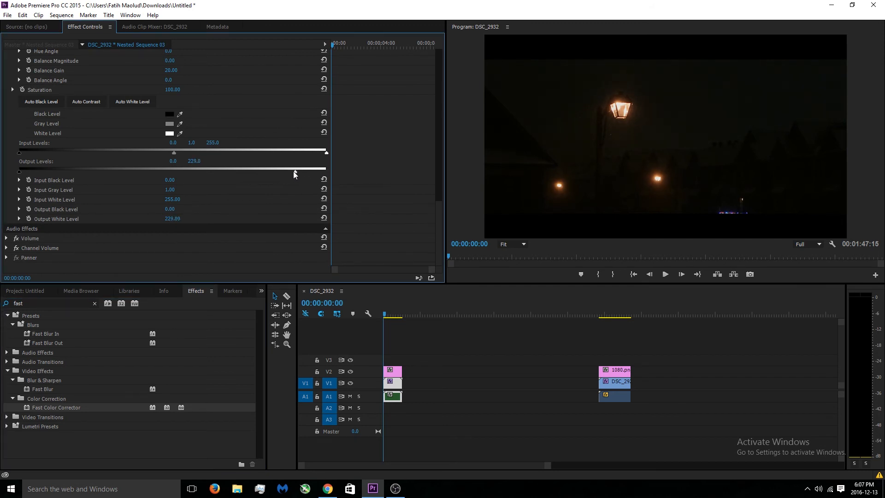
drag(293, 168, 325, 154)
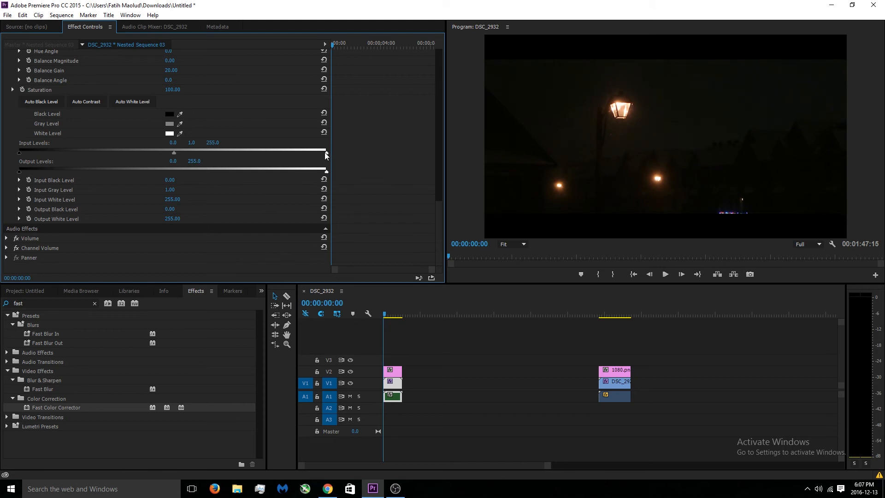
drag(325, 152, 155, 152)
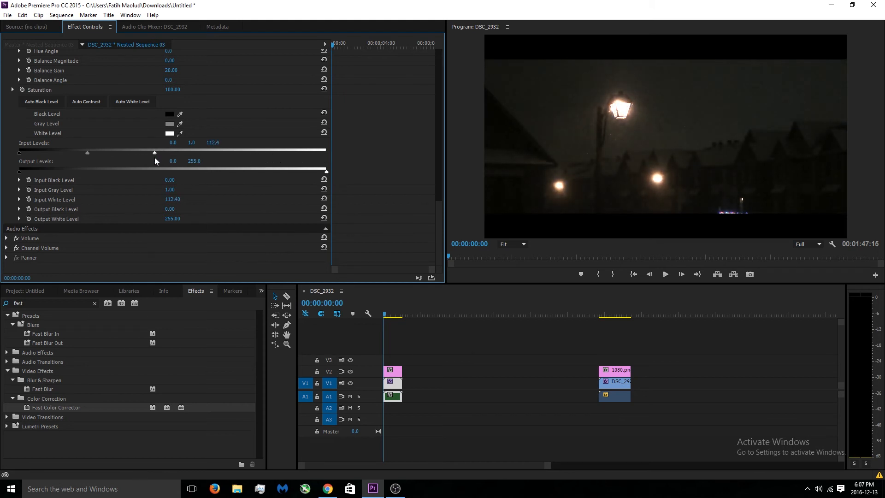
drag(155, 152, 317, 152)
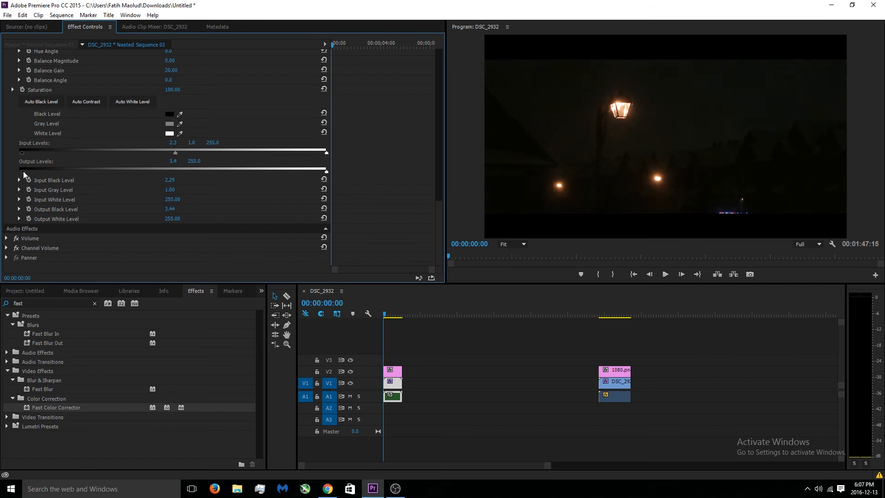
Play back the corrected night clip to check the result
click(664, 274)
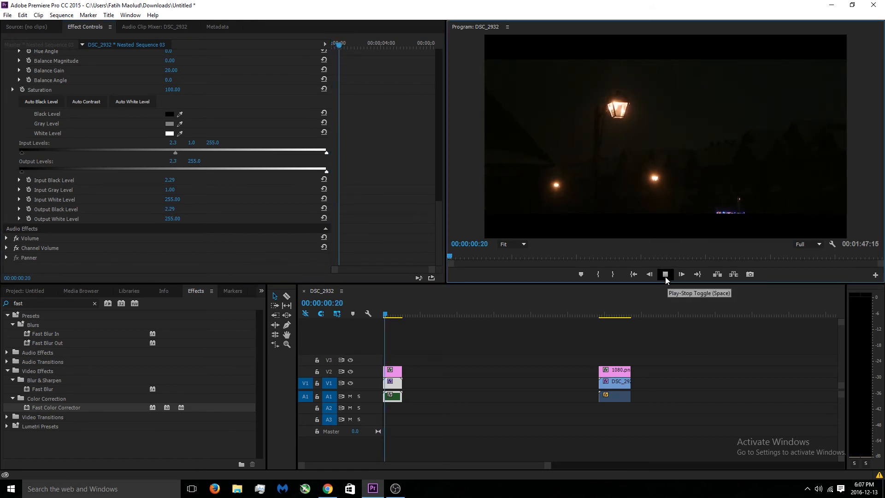
click(665, 274)
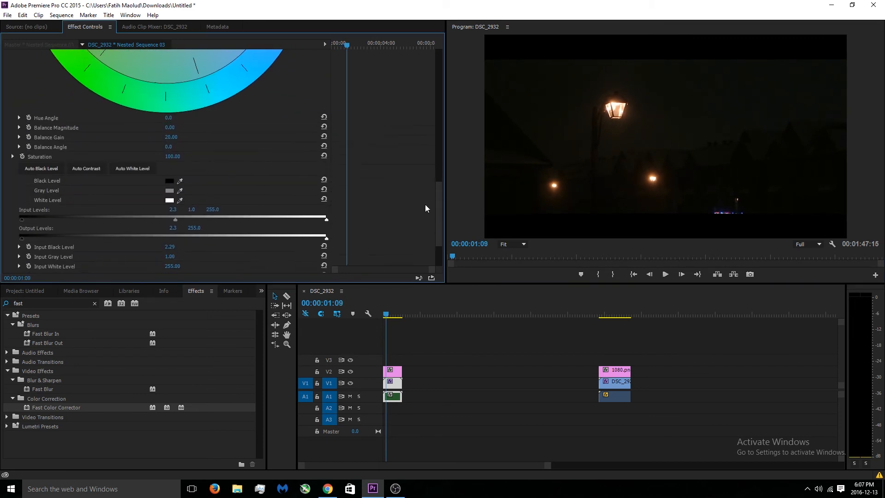
scroll(up, 3)
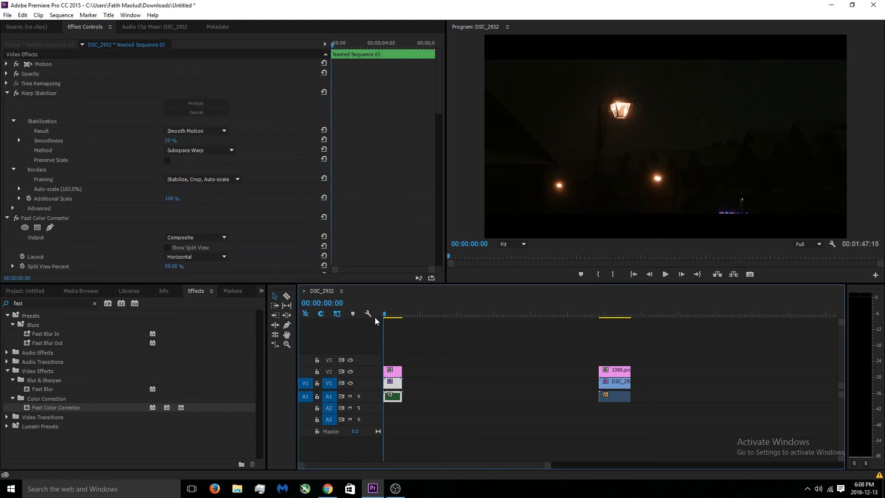
click(617, 315)
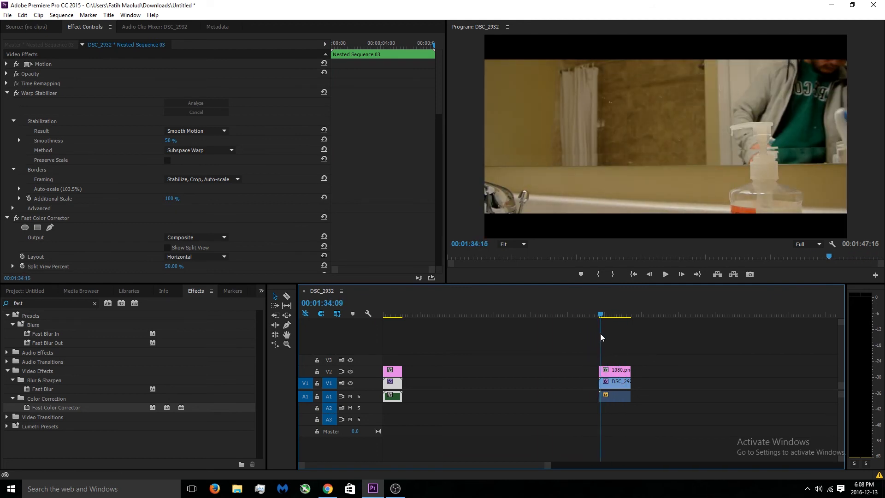
click(455, 315)
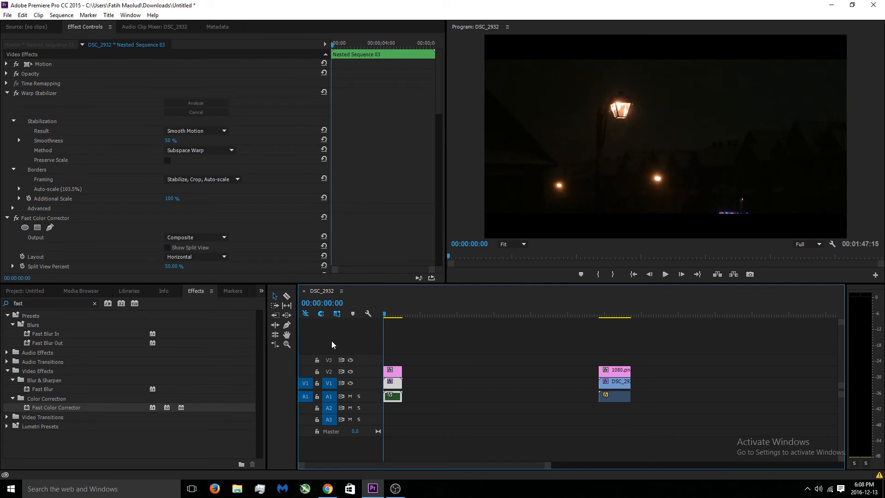
mouse_move(16, 21)
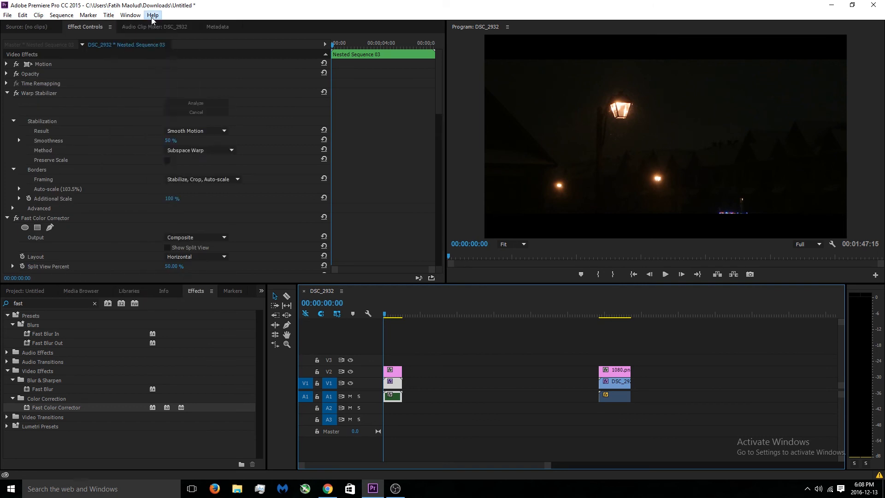
Create a new Default Still title and choose Adobe Devanagari as its font
click(108, 15)
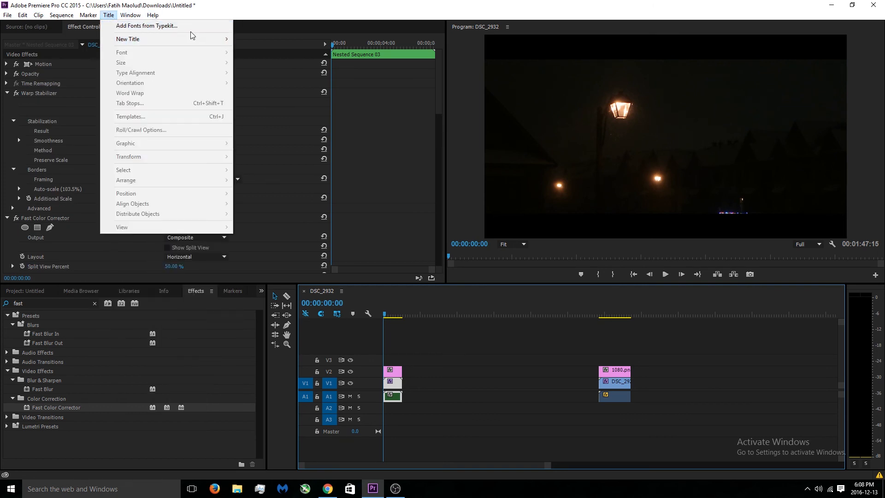
click(127, 39)
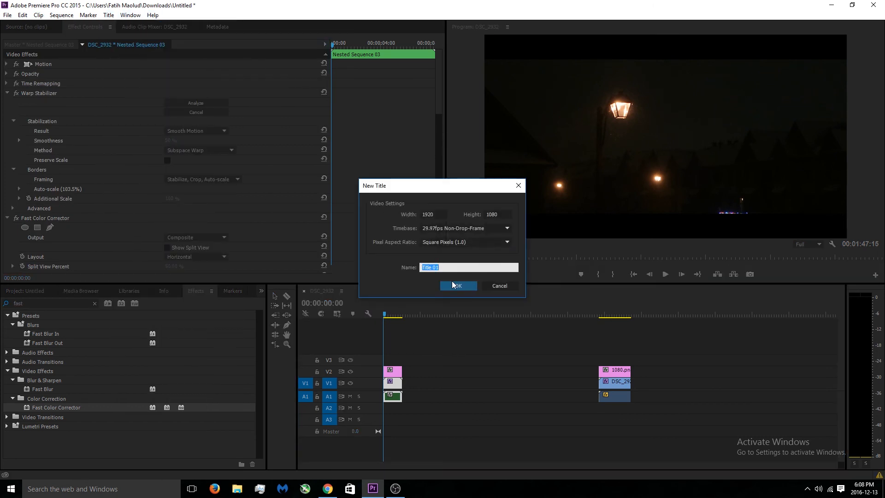
click(459, 285)
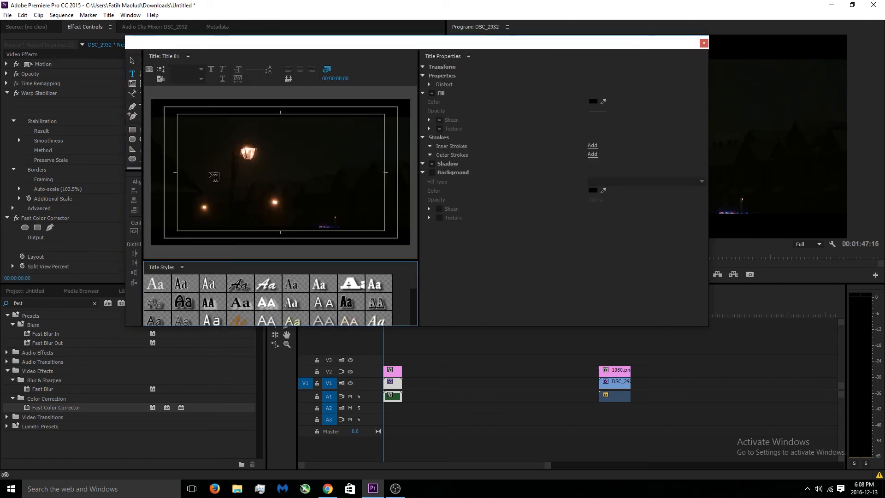
click(201, 69)
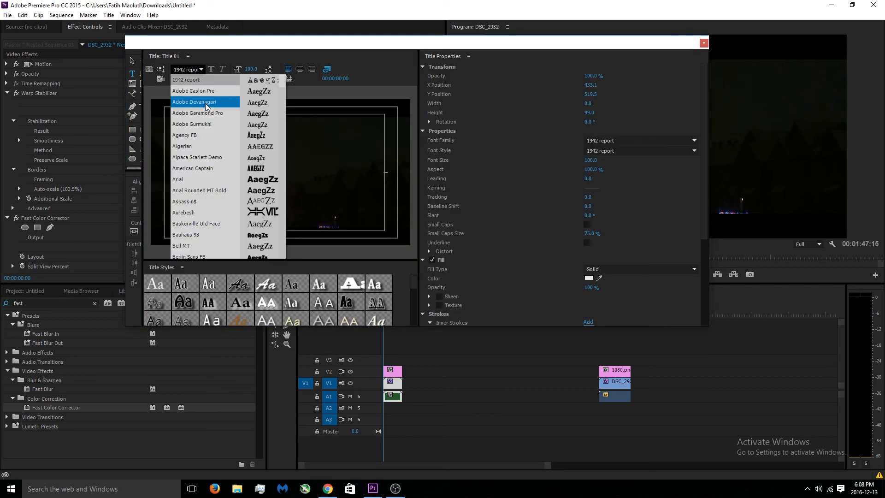
mouse_move(206, 107)
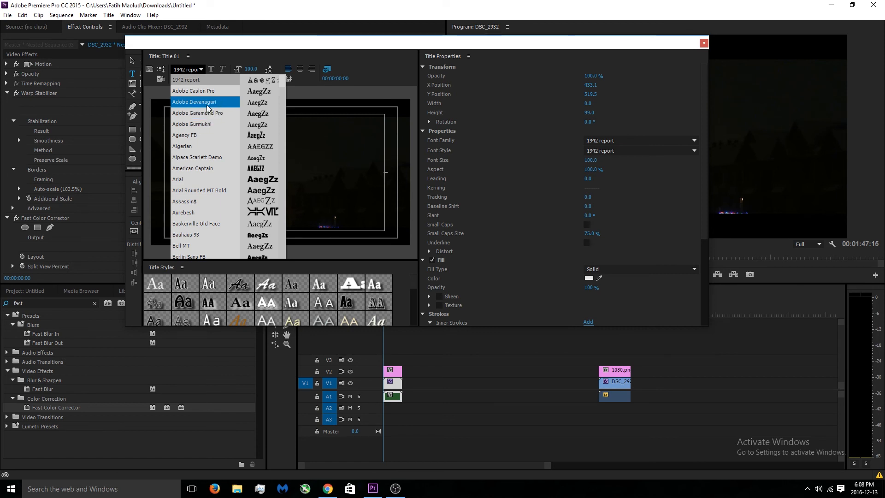
click(204, 102)
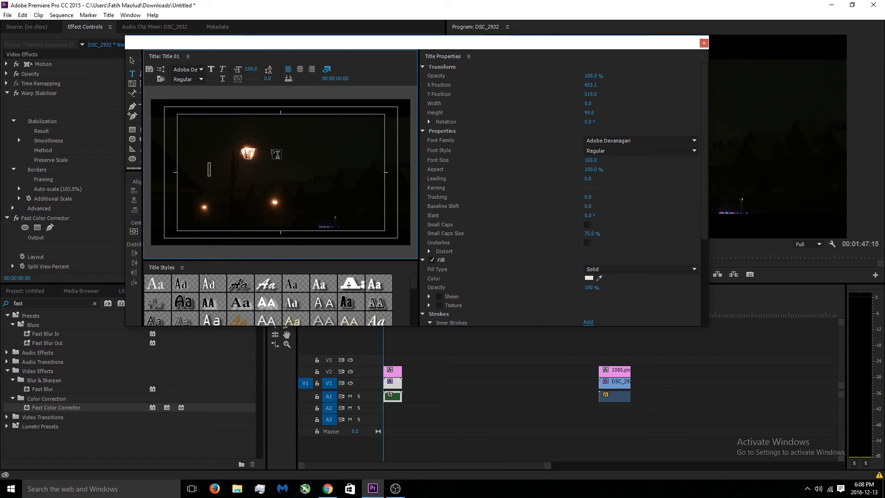
Write 'An example' and centre the text horizontally and vertically in the frame
key(ctrl+s)
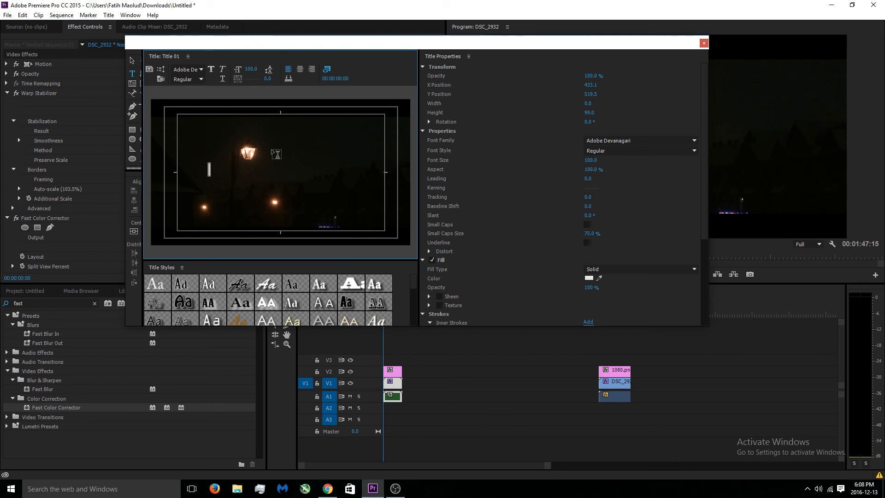
text(An e)
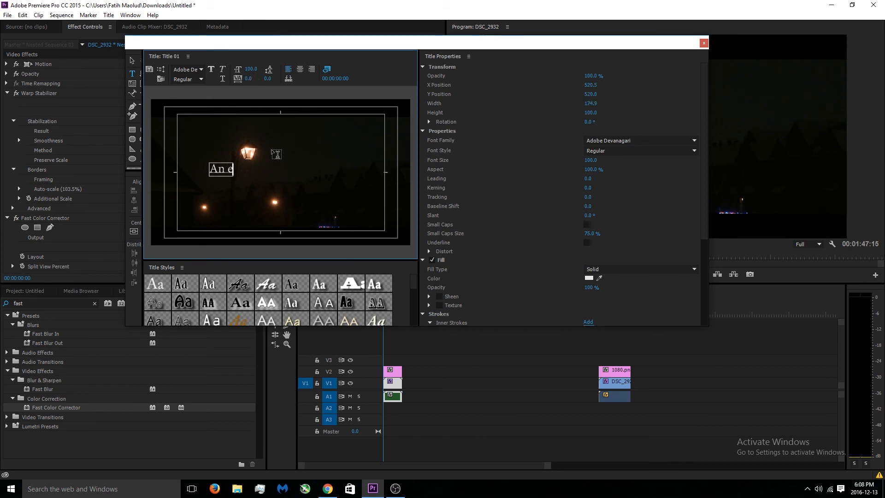
text(xample)
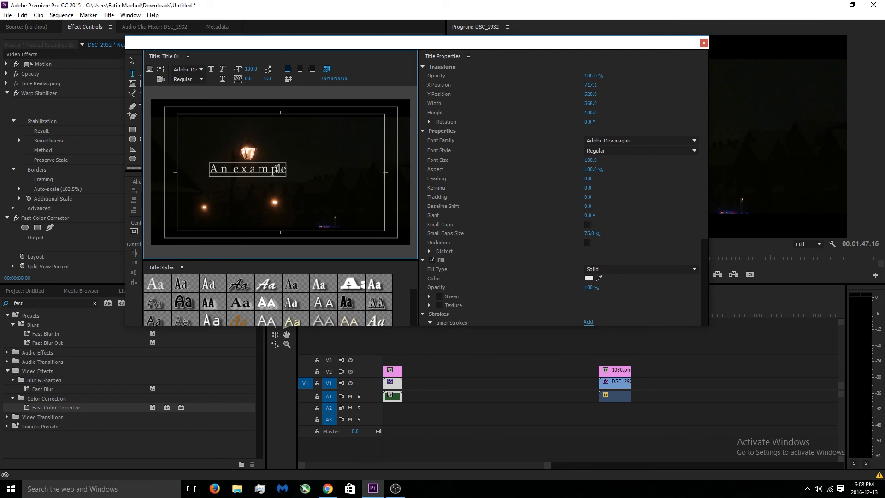
right_click(276, 168)
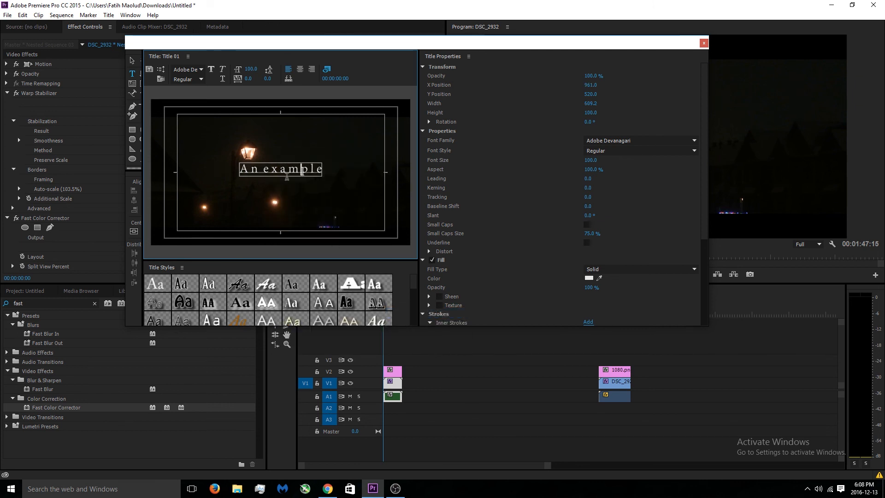
right_click(279, 170)
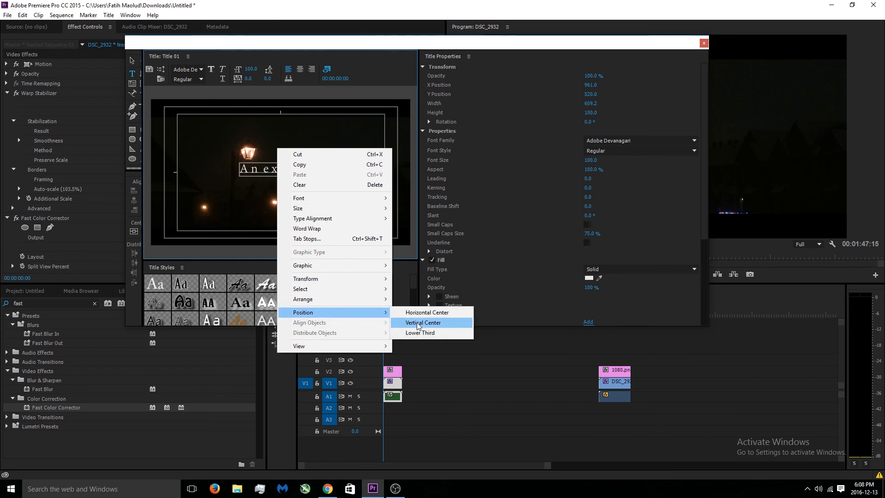
click(422, 322)
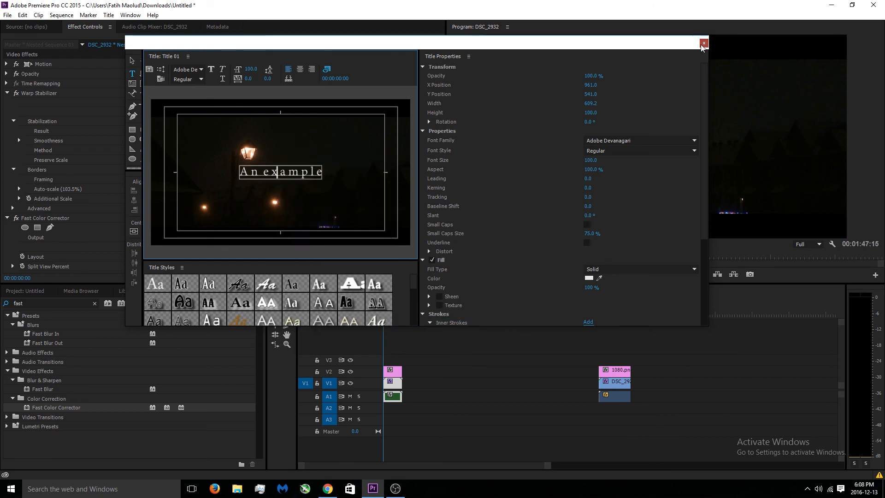
Drag Title 01 onto V3 above the night clip and play the sequence with the overlay
click(703, 43)
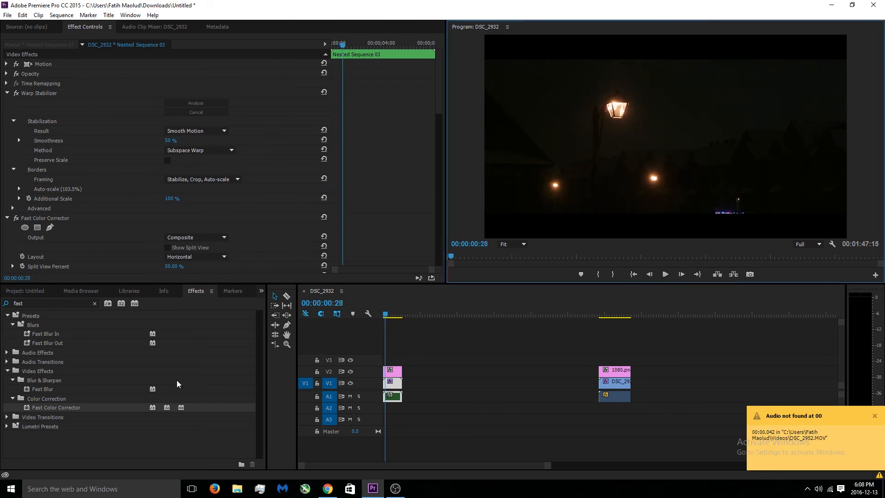
click(27, 290)
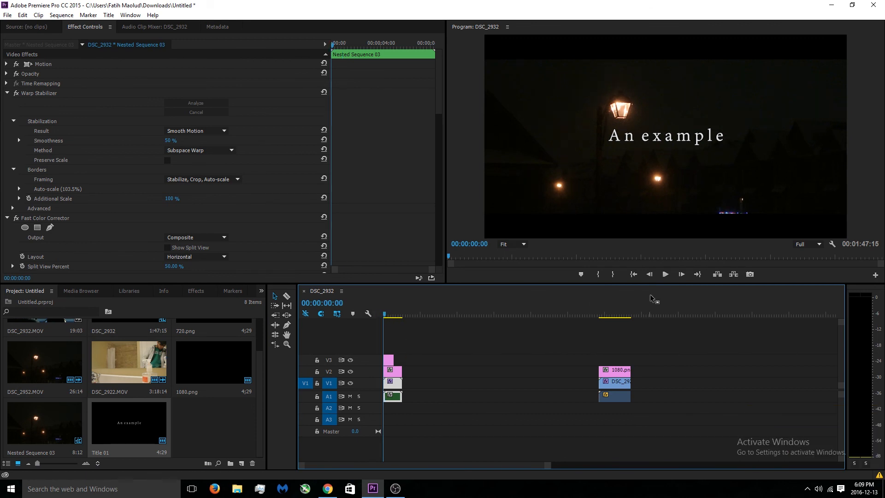
click(664, 275)
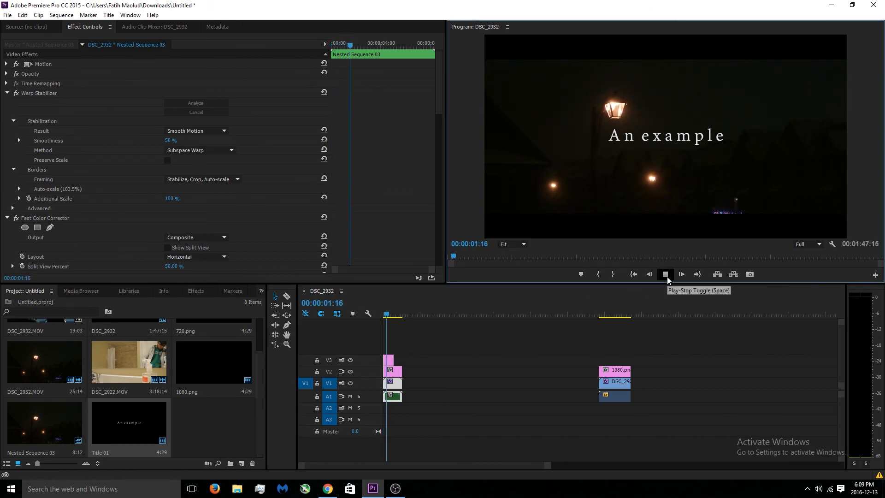
click(664, 274)
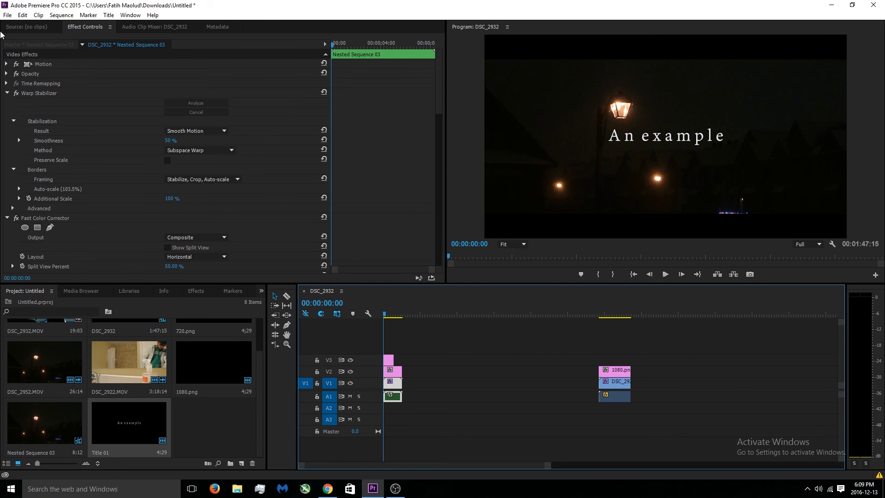
mouse_move(44, 259)
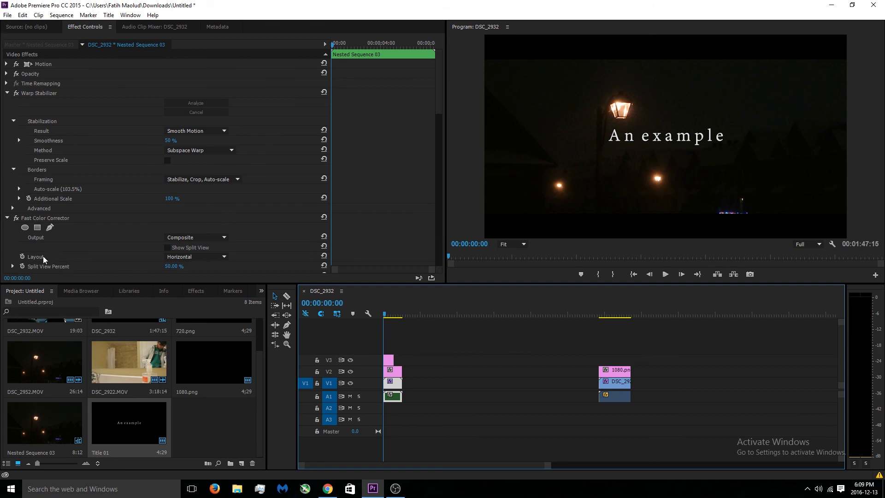